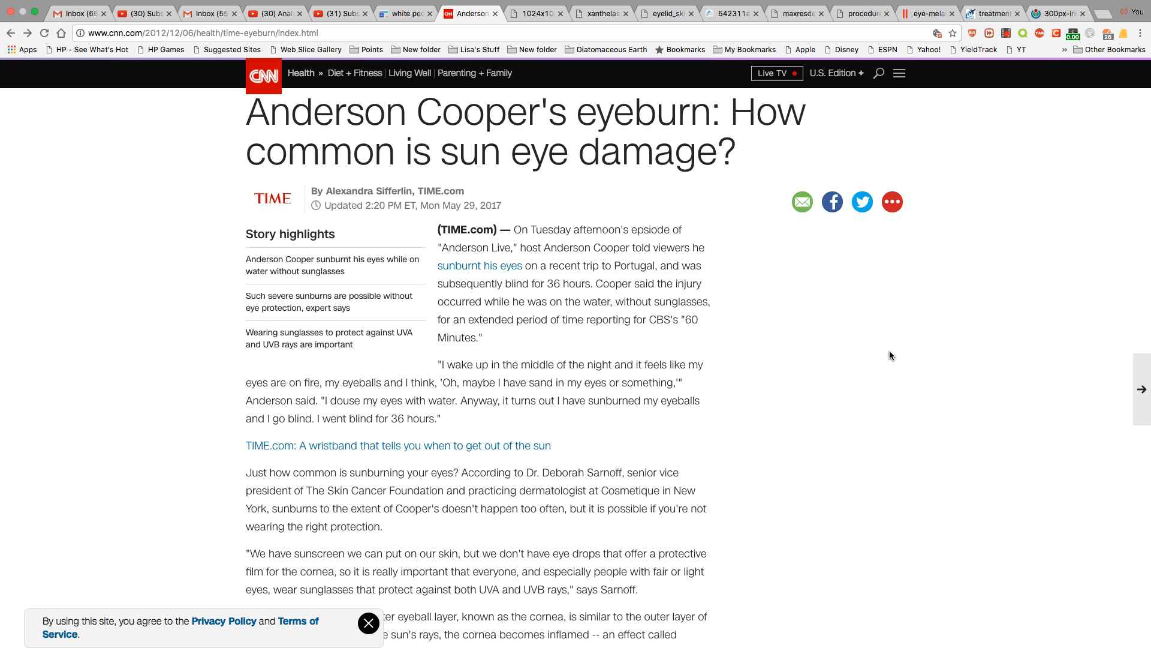
# Scroll further down the CNN sun eye damage article toward the cumulative damage part
pyautogui.scroll(-3)
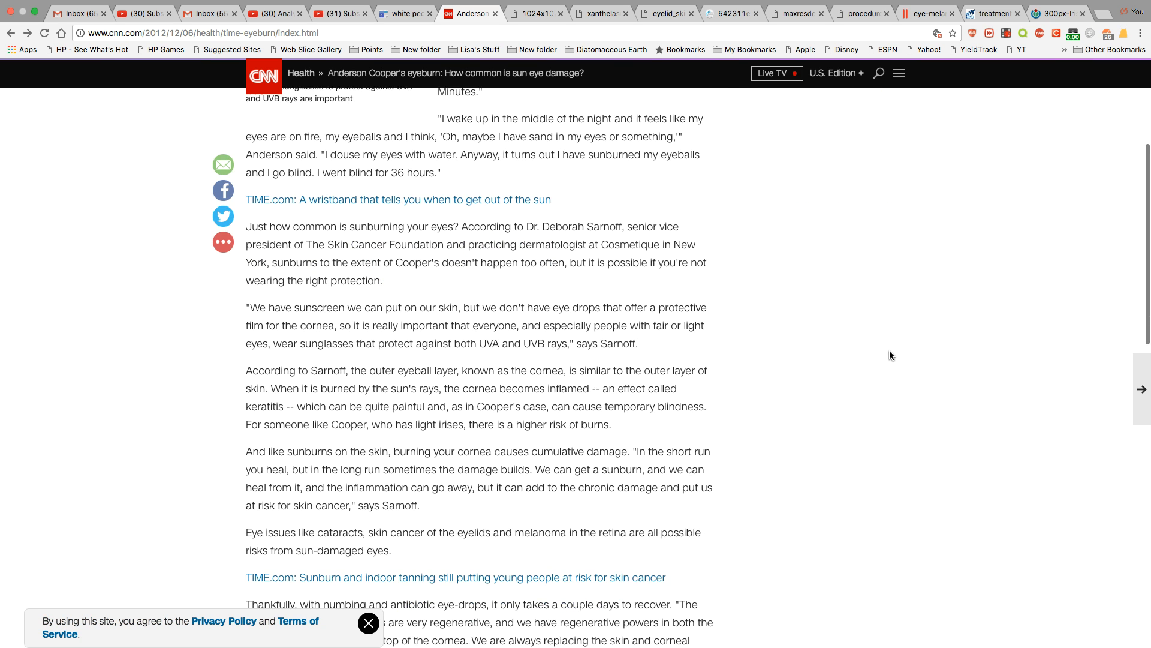
pyautogui.scroll(-3)
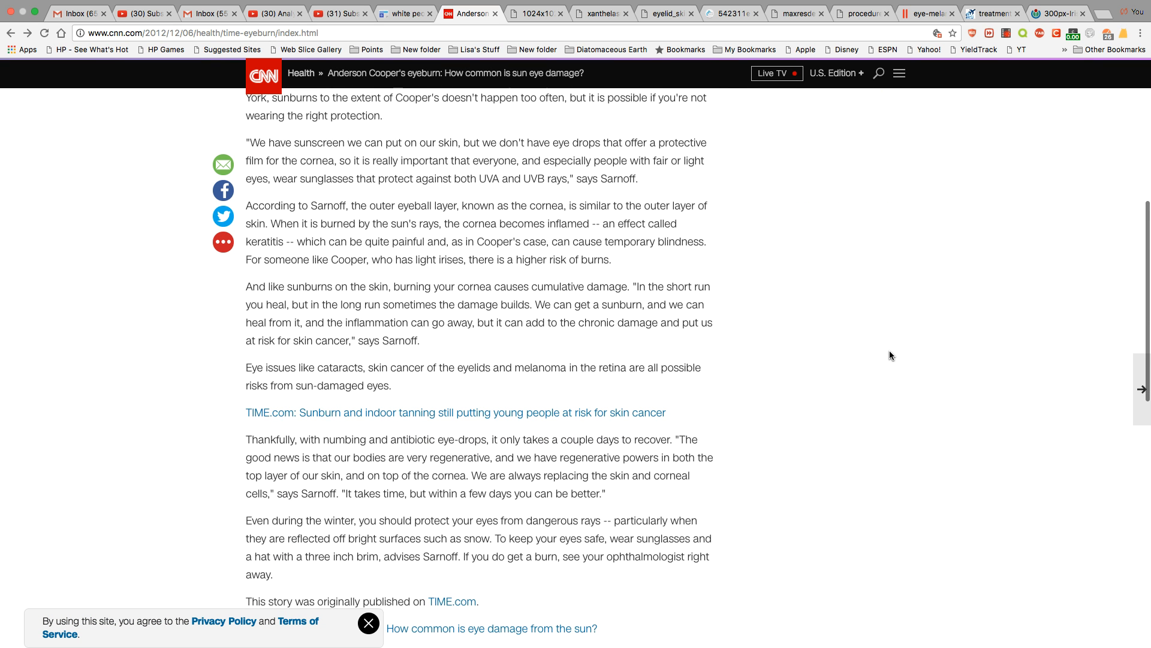
pyautogui.scroll(-3)
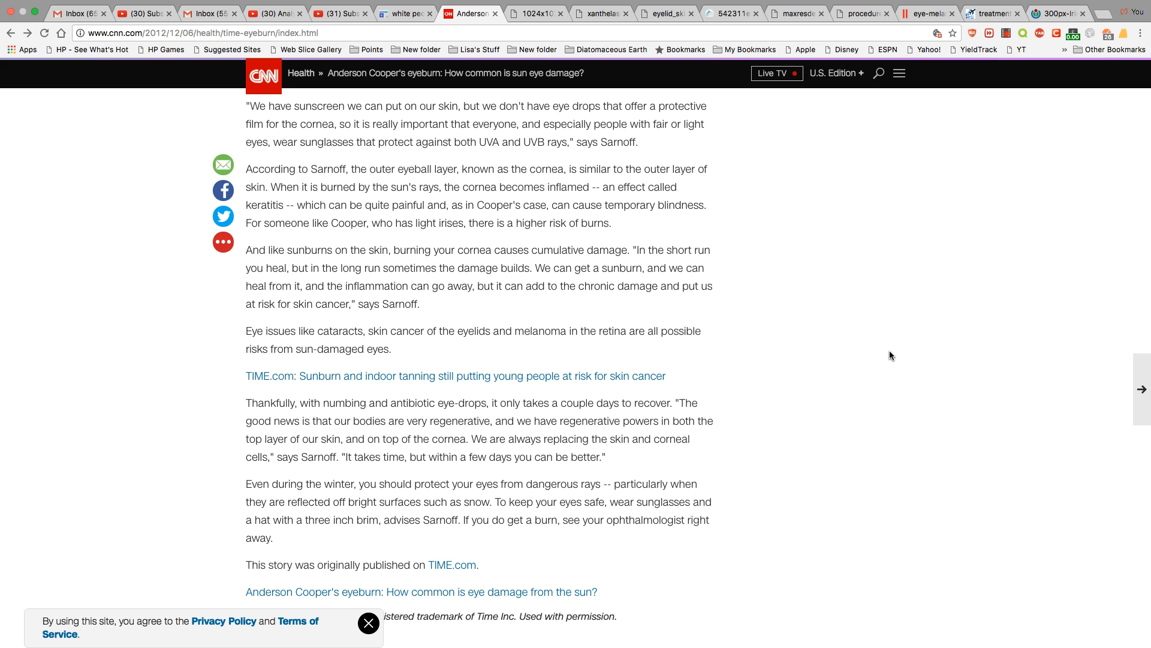
pyautogui.moveTo(569, 42)
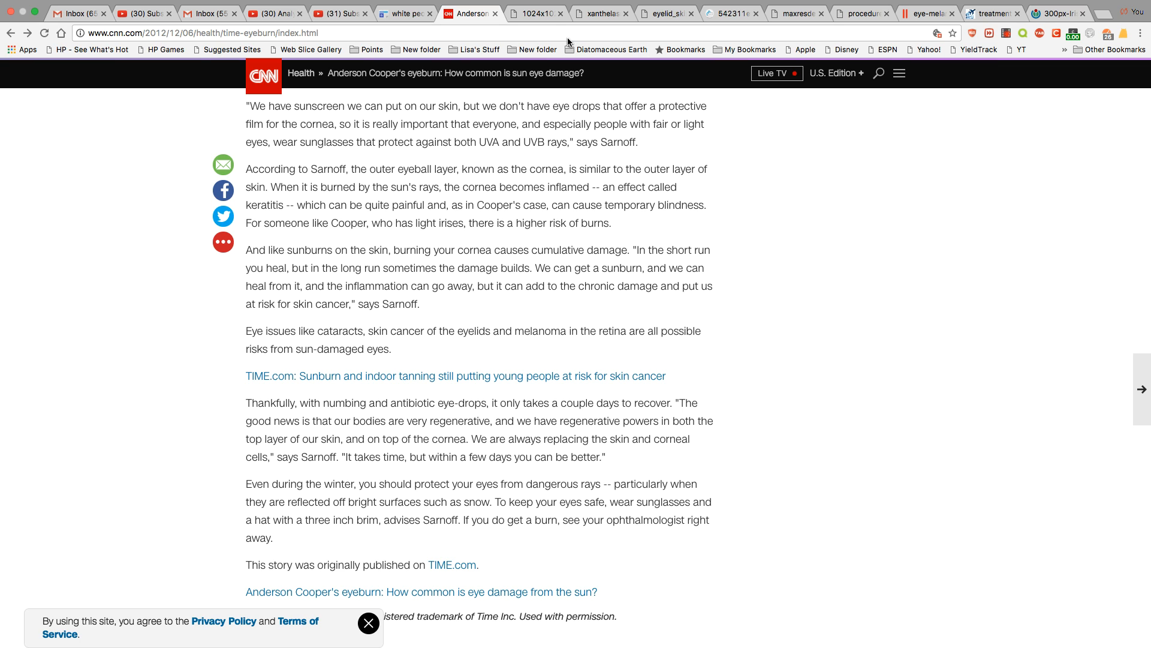
pyautogui.moveTo(531, 13)
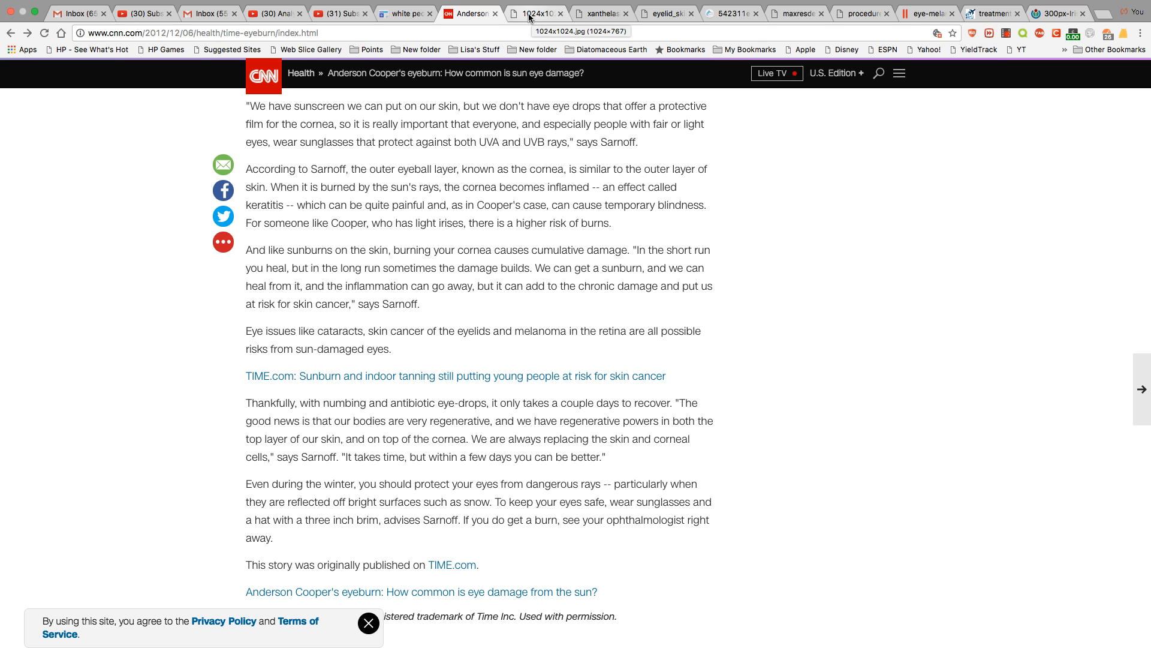
# Show the '1024x1024.jpg' close-up photo of an eye with lower eyelid swelling
pyautogui.click(536, 14)
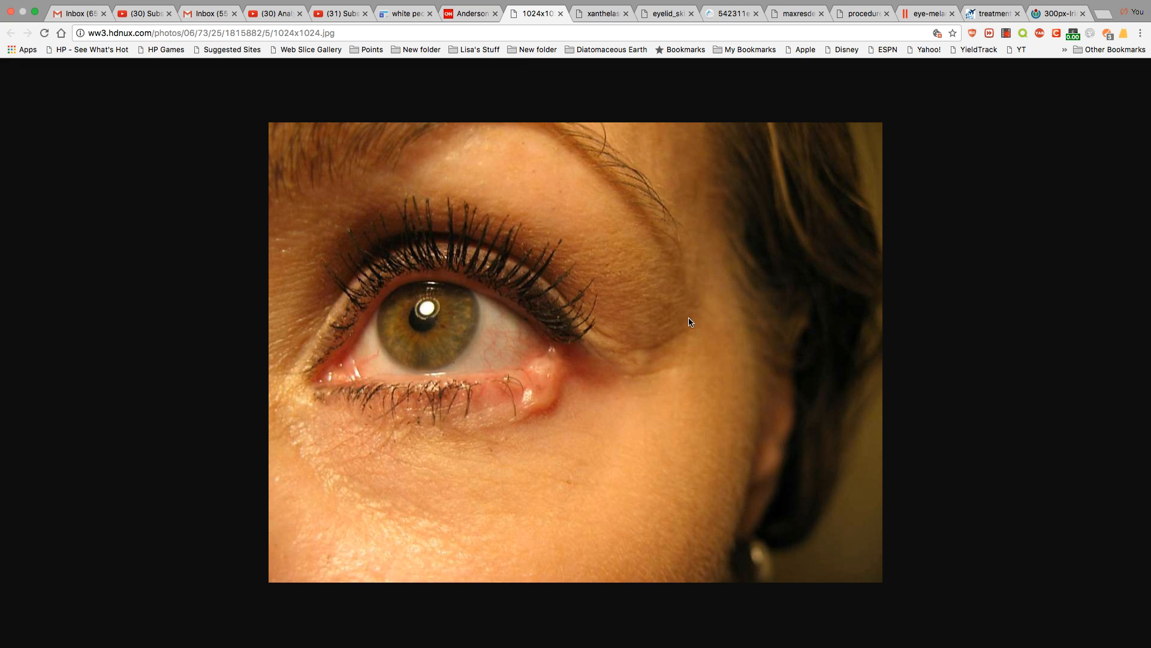
pyautogui.moveTo(521, 402)
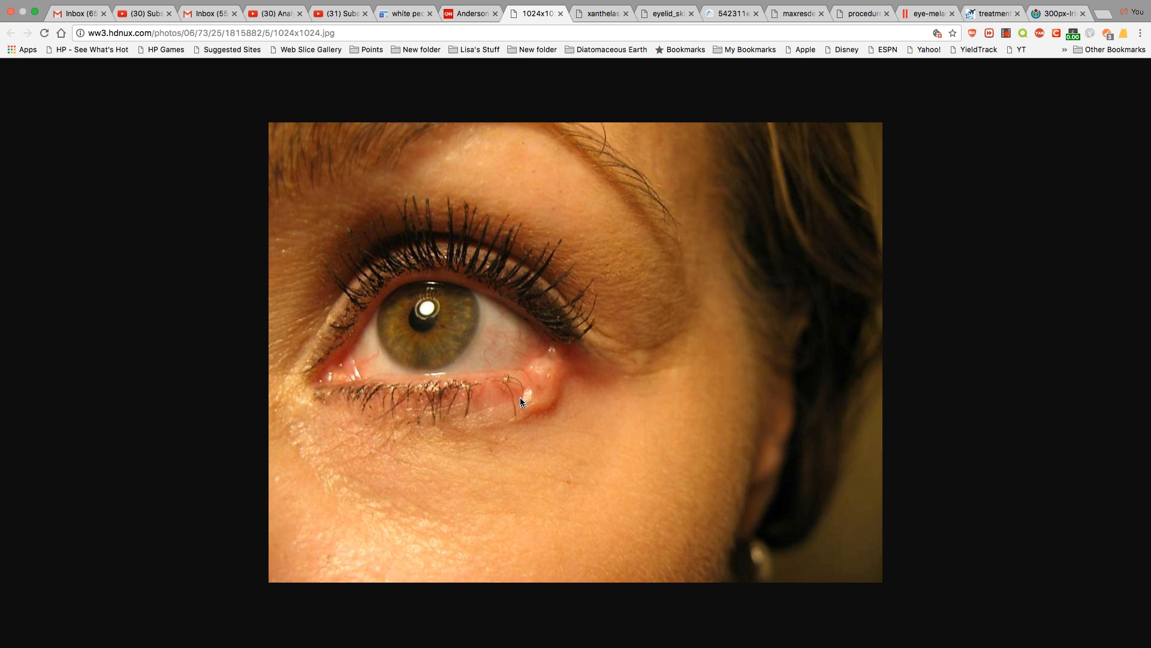
pyautogui.moveTo(518, 396)
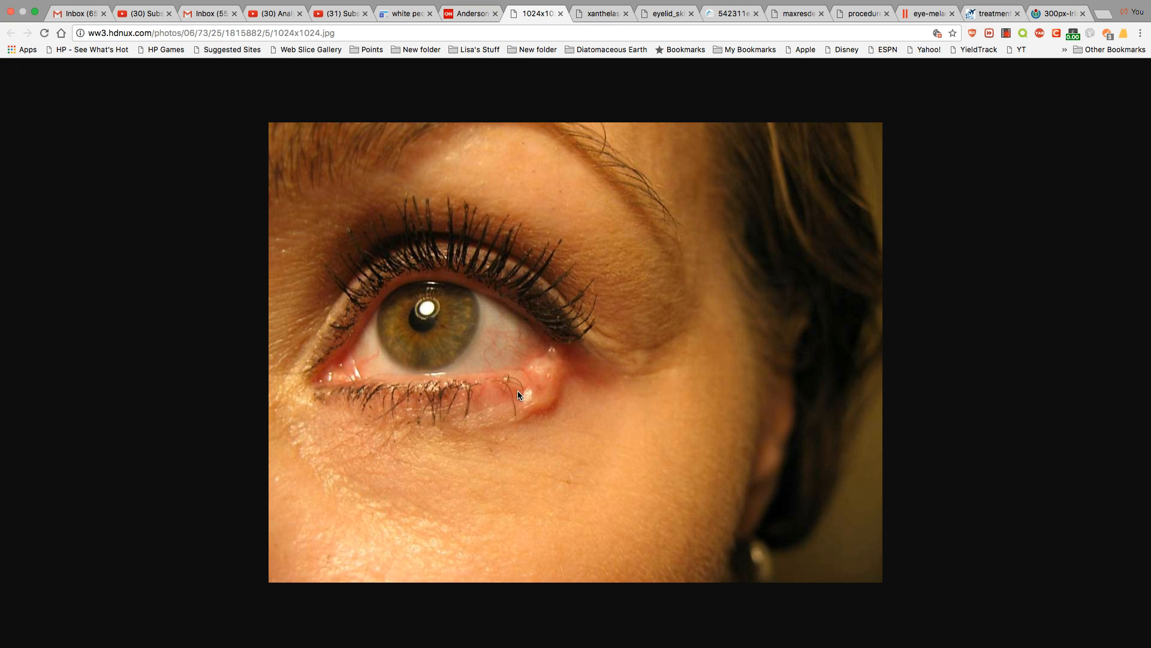
pyautogui.moveTo(587, 376)
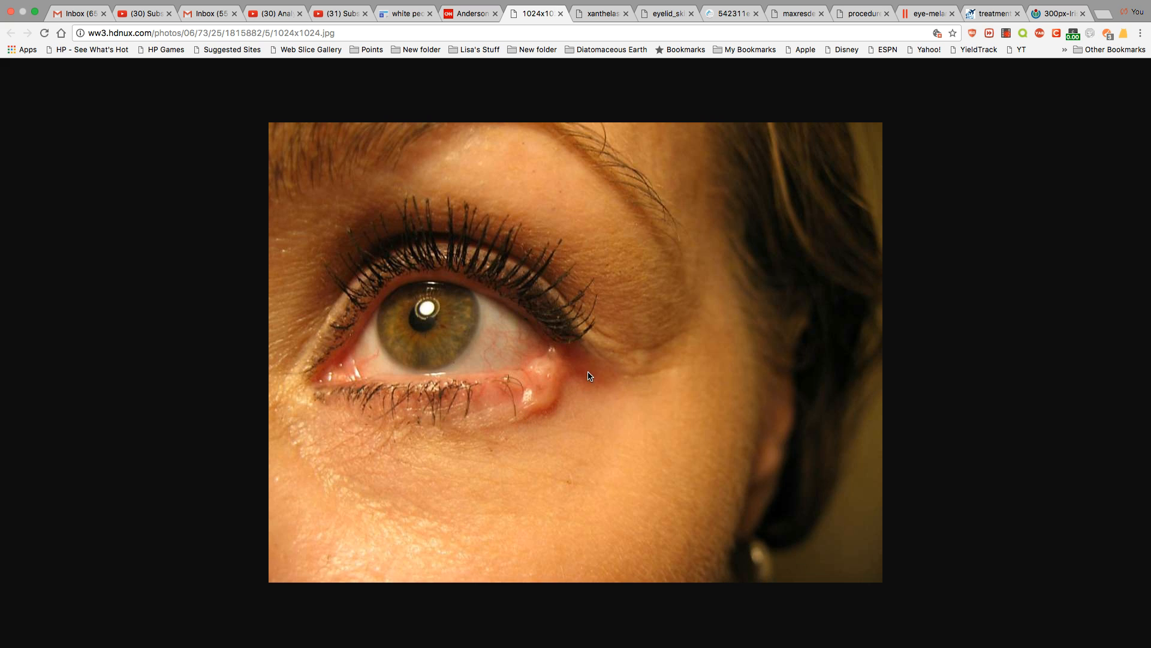
pyautogui.moveTo(533, 452)
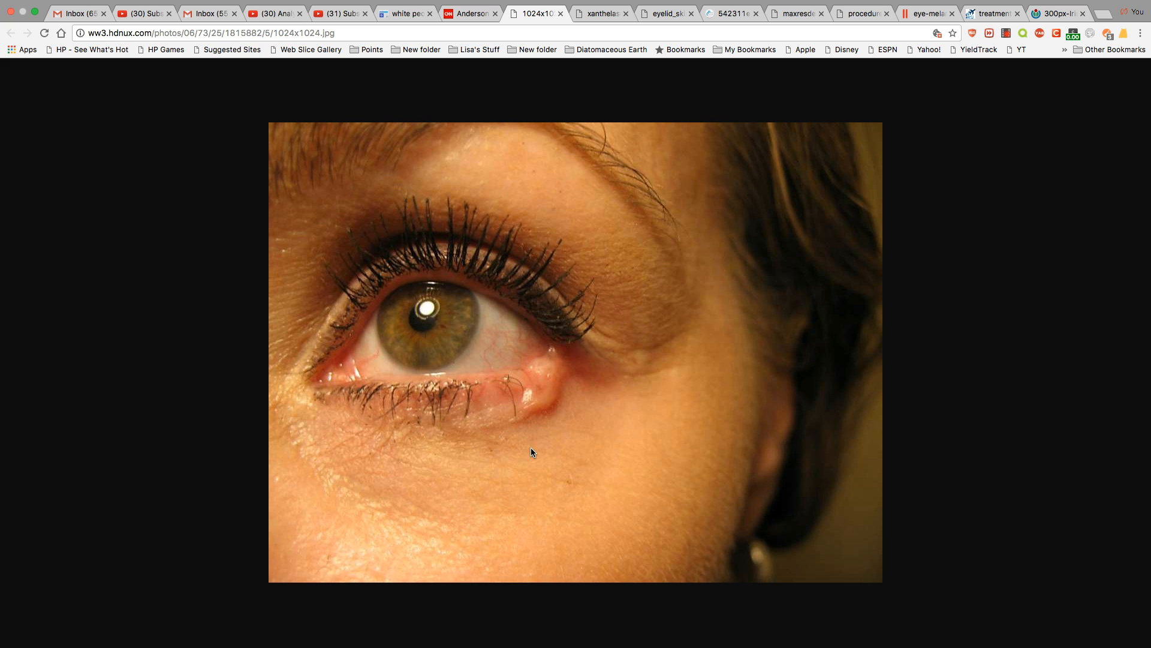
pyautogui.moveTo(592, 405)
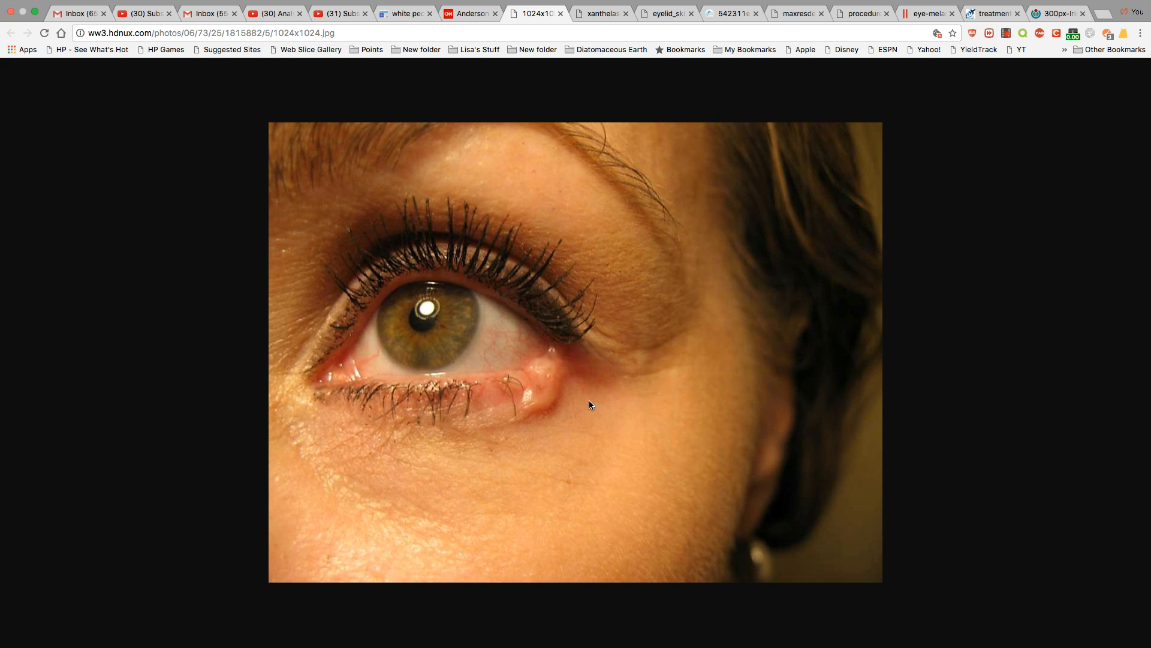
pyautogui.moveTo(559, 412)
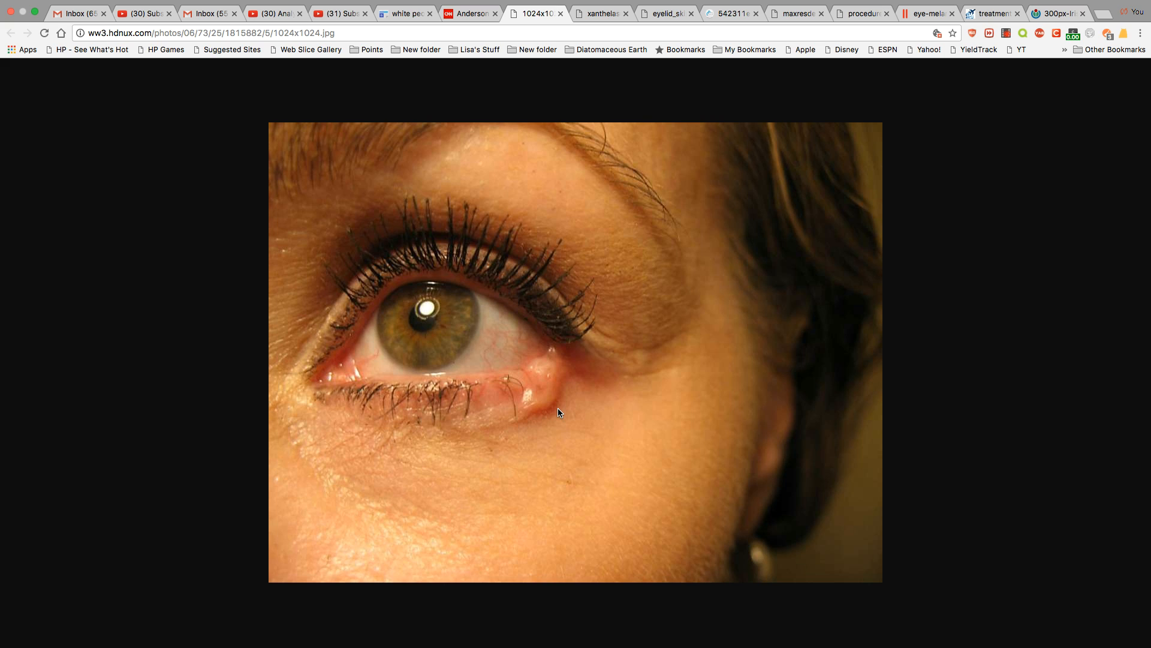
pyautogui.moveTo(604, 56)
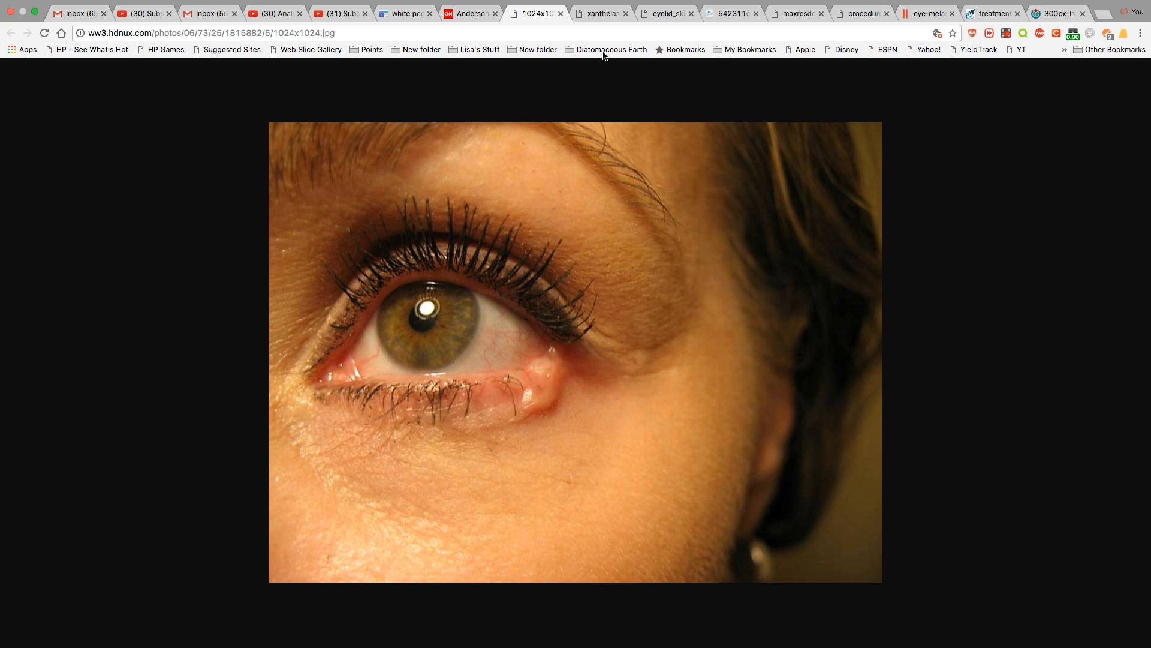
# View the 'xanthelasma' eyelid photo, then the 'eyelid_skin_cancer' photo
pyautogui.click(600, 14)
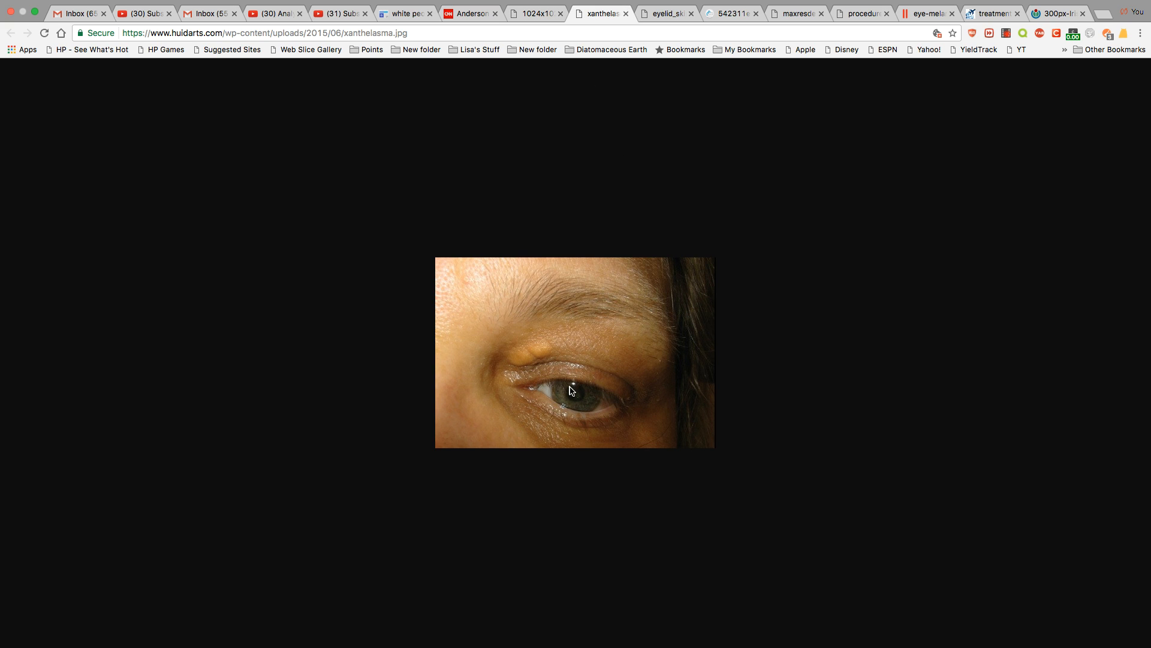
pyautogui.moveTo(553, 331)
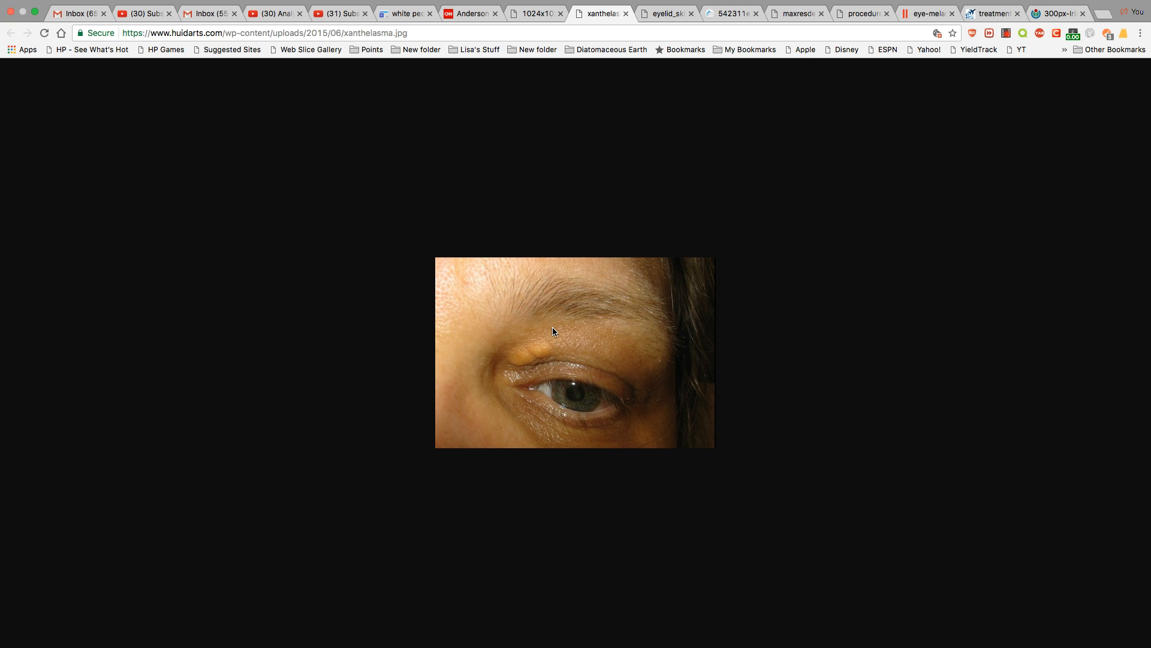
pyautogui.moveTo(527, 370)
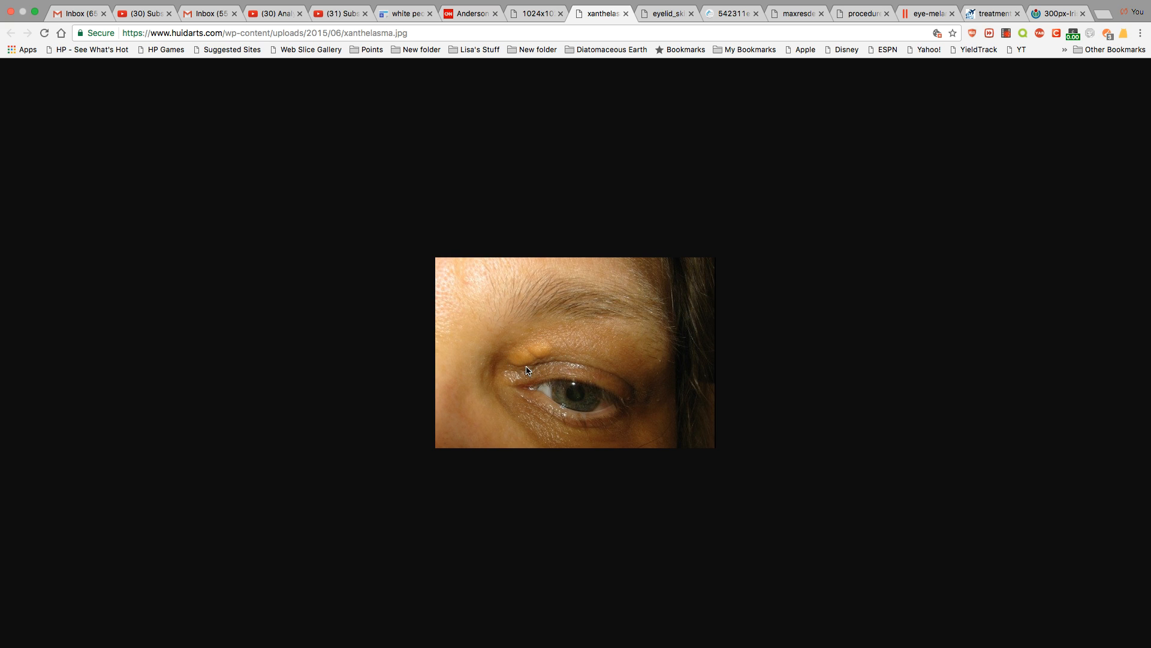
pyautogui.moveTo(509, 340)
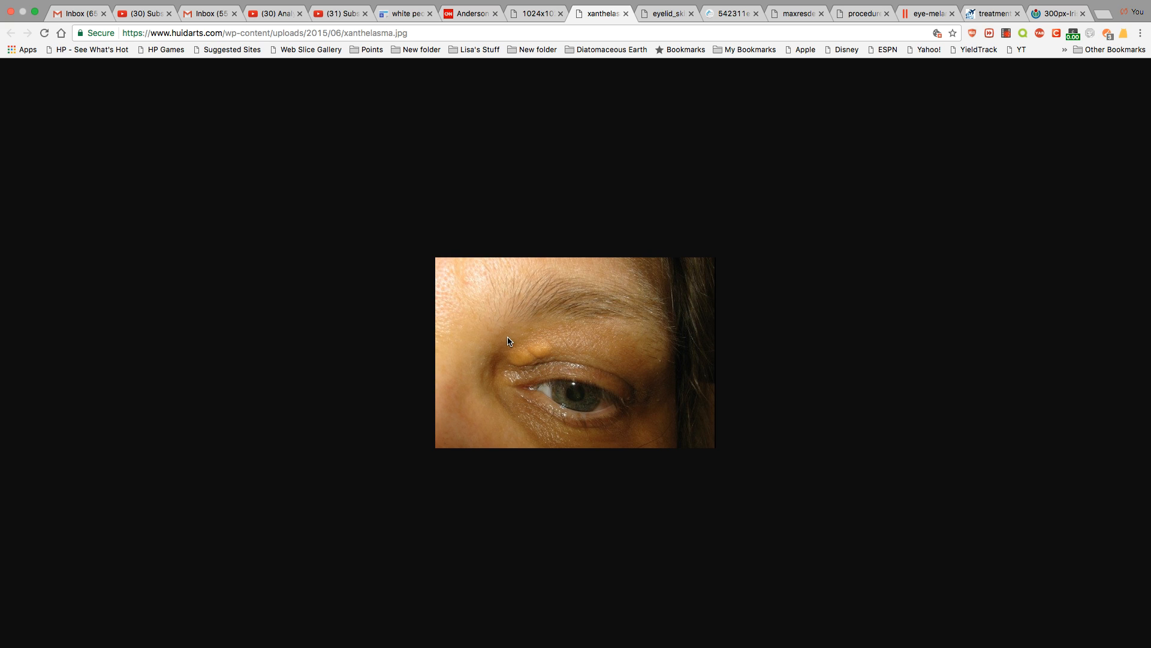
pyautogui.moveTo(621, 199)
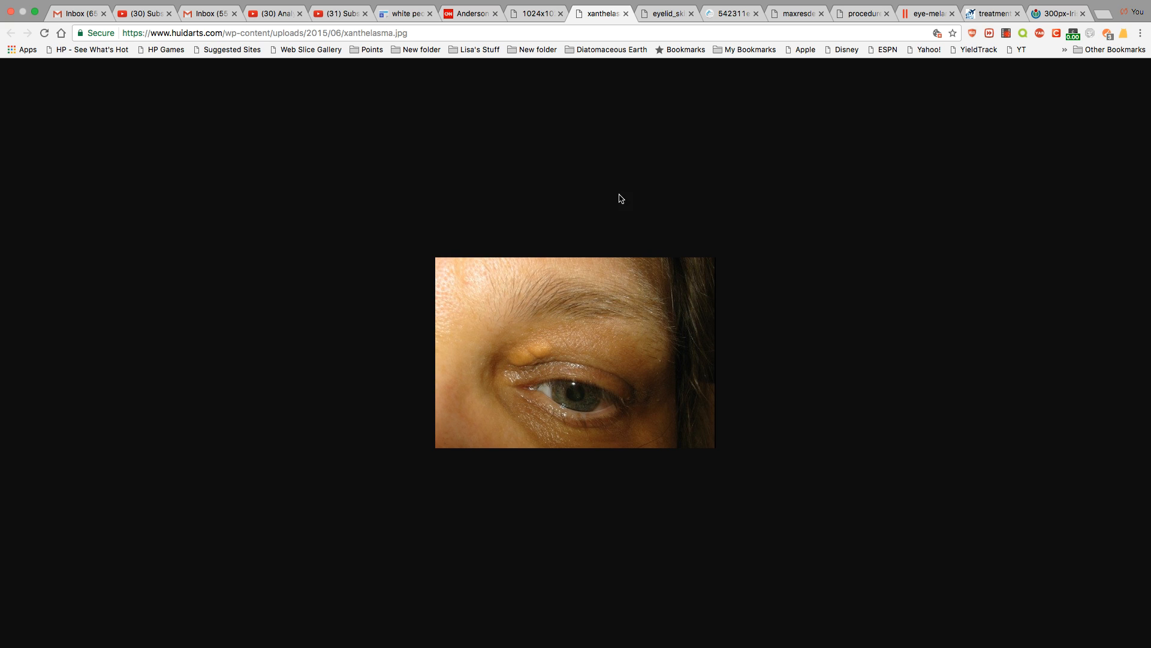
pyautogui.click(665, 13)
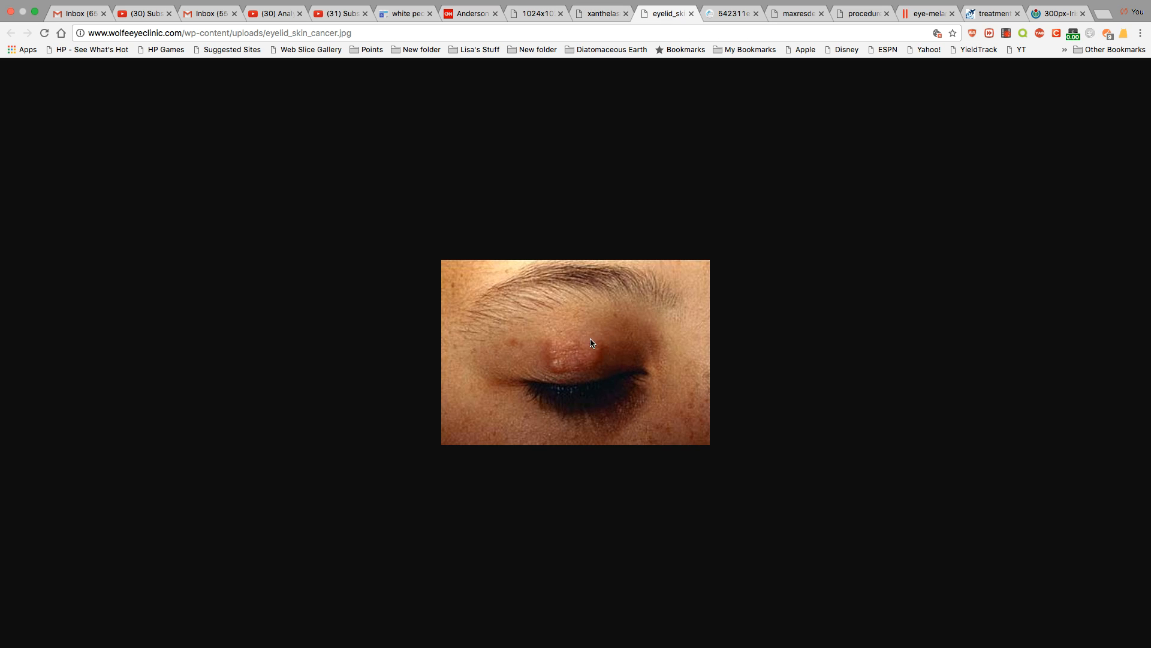
pyautogui.click(730, 26)
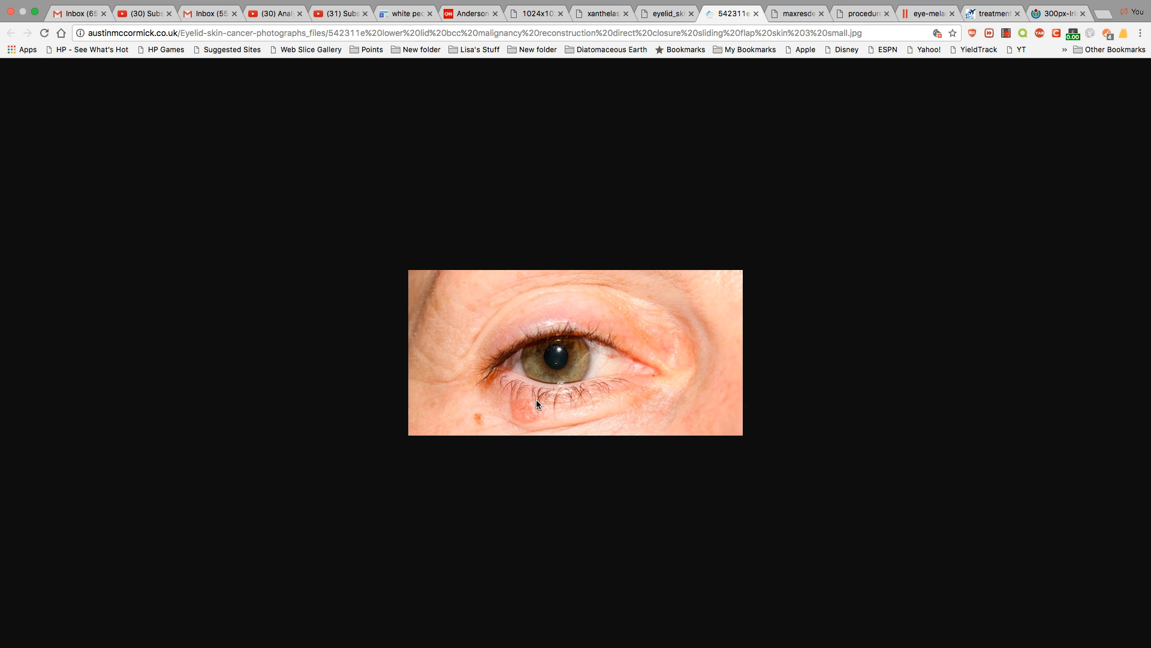
pyautogui.moveTo(527, 433)
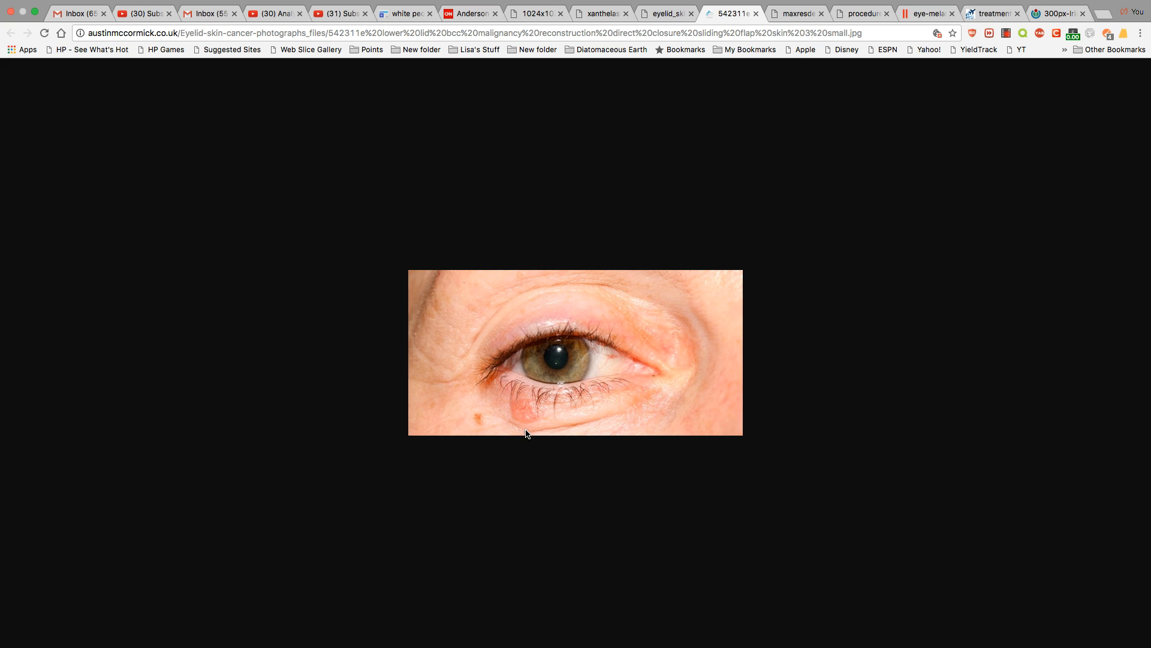
pyautogui.moveTo(512, 404)
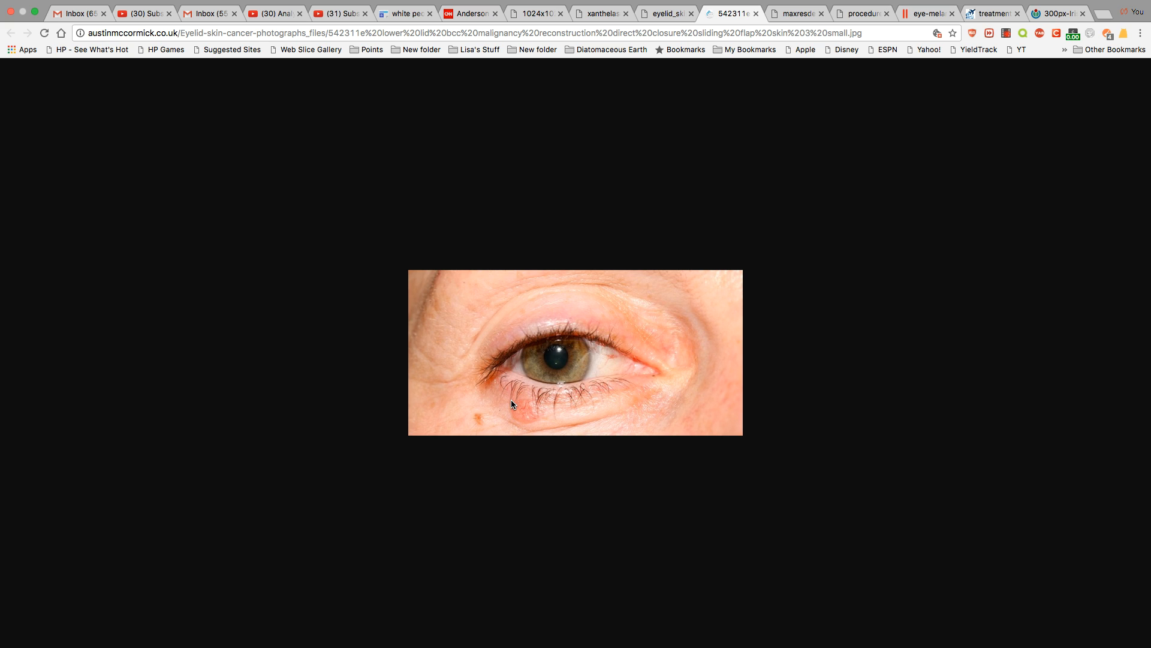
pyautogui.moveTo(552, 404)
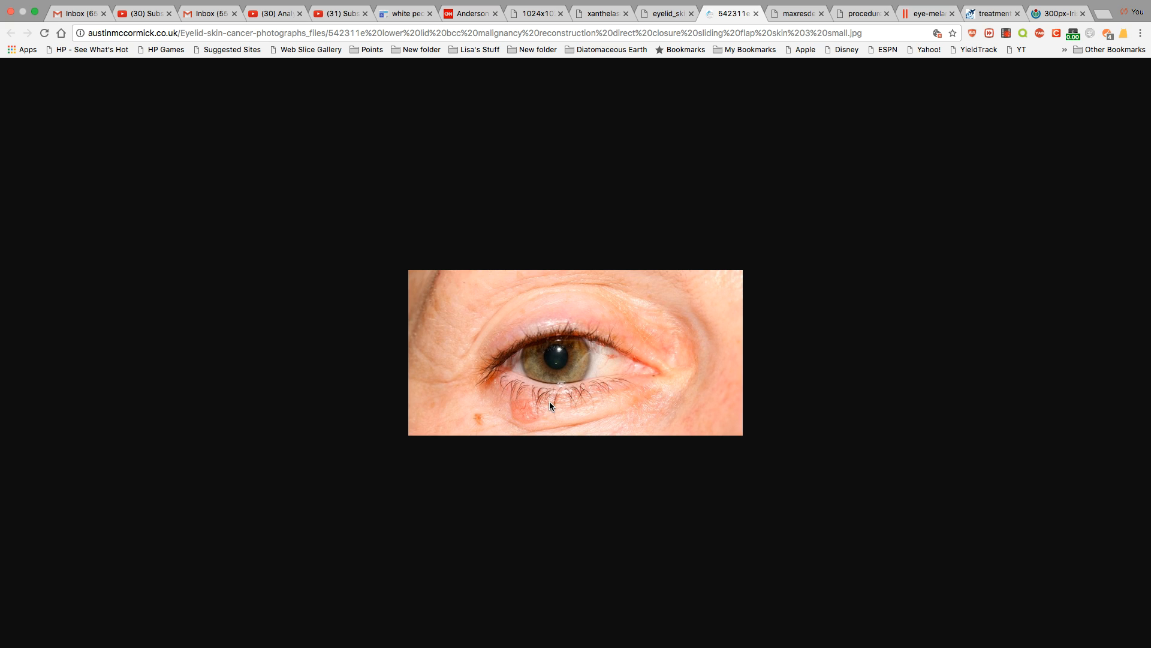
pyautogui.moveTo(562, 444)
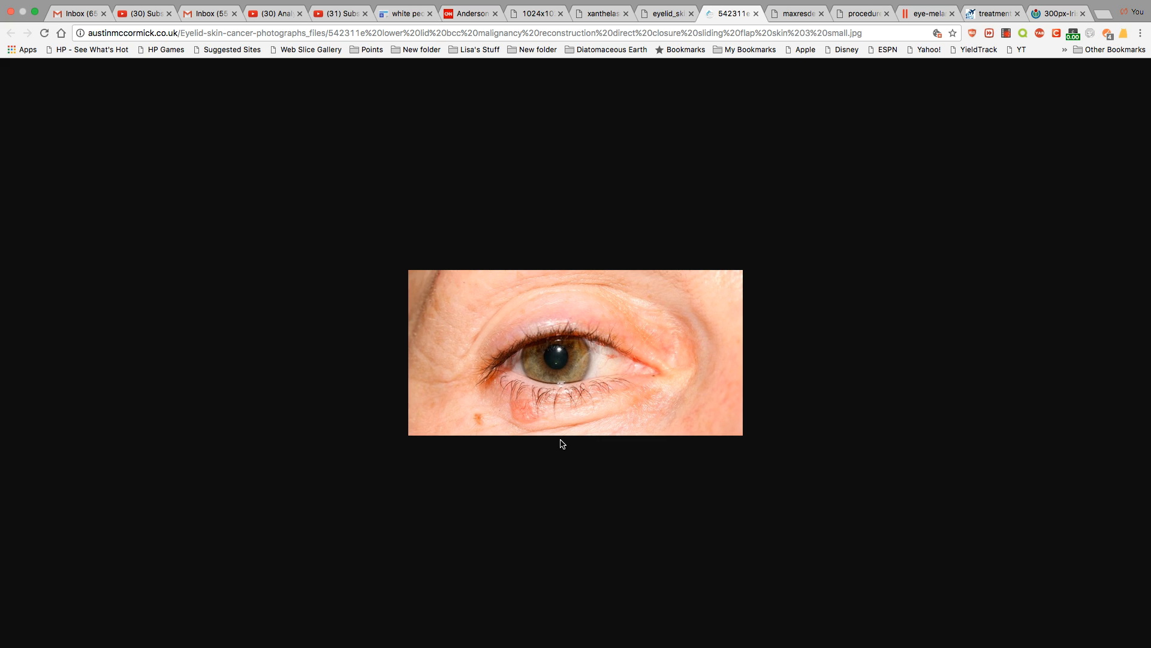
pyautogui.moveTo(698, 237)
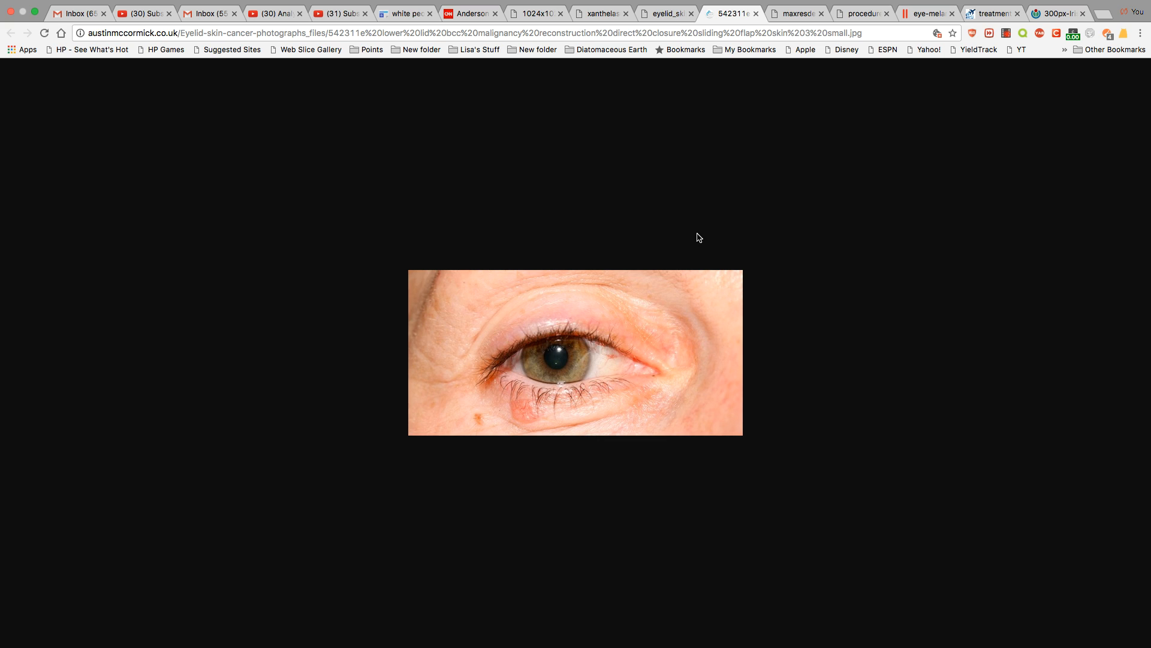
# Show the 'maxresdefault' close-up of a blue eye with an upper lid margin growth
pyautogui.click(797, 14)
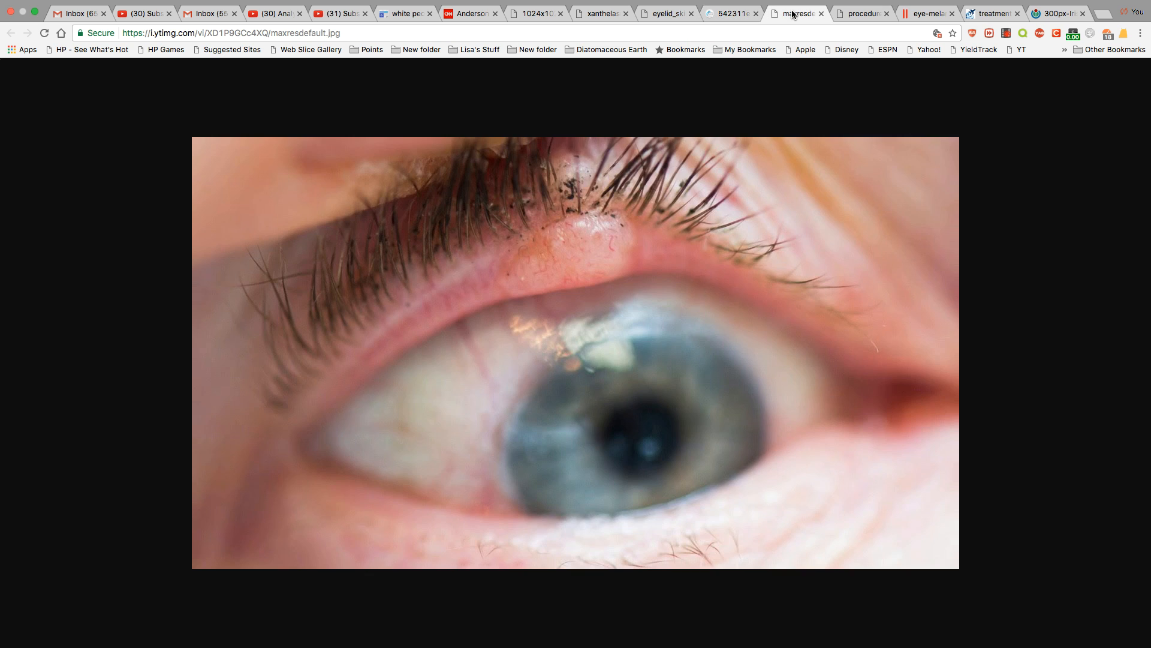
pyautogui.moveTo(618, 245)
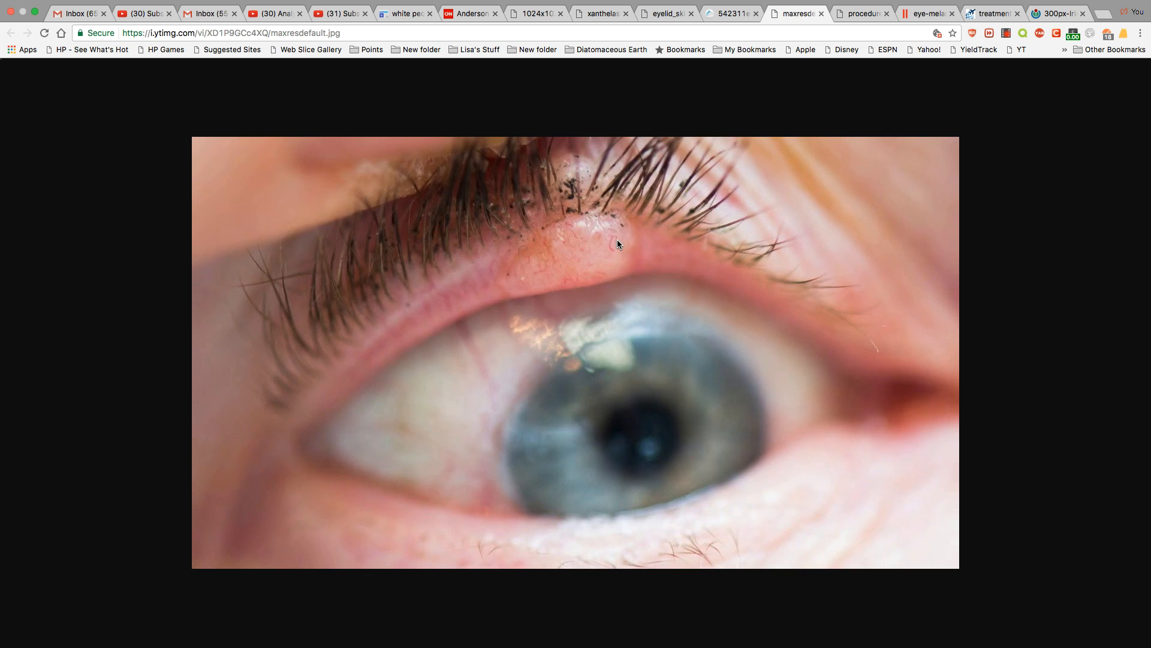
pyautogui.moveTo(587, 297)
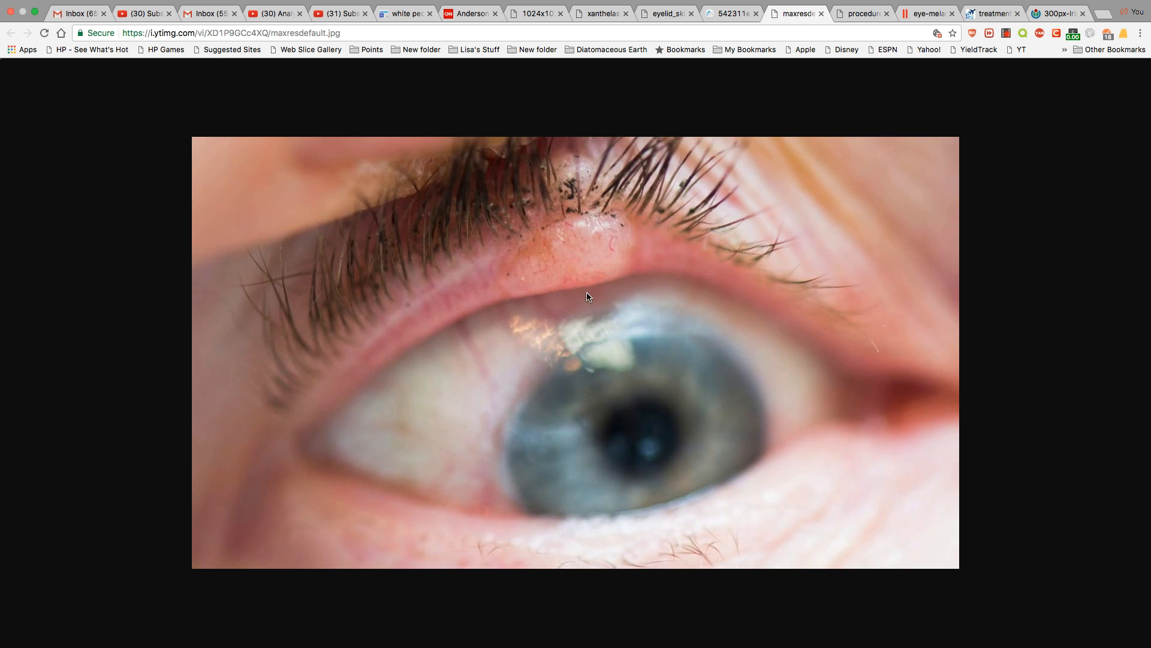
pyautogui.moveTo(517, 253)
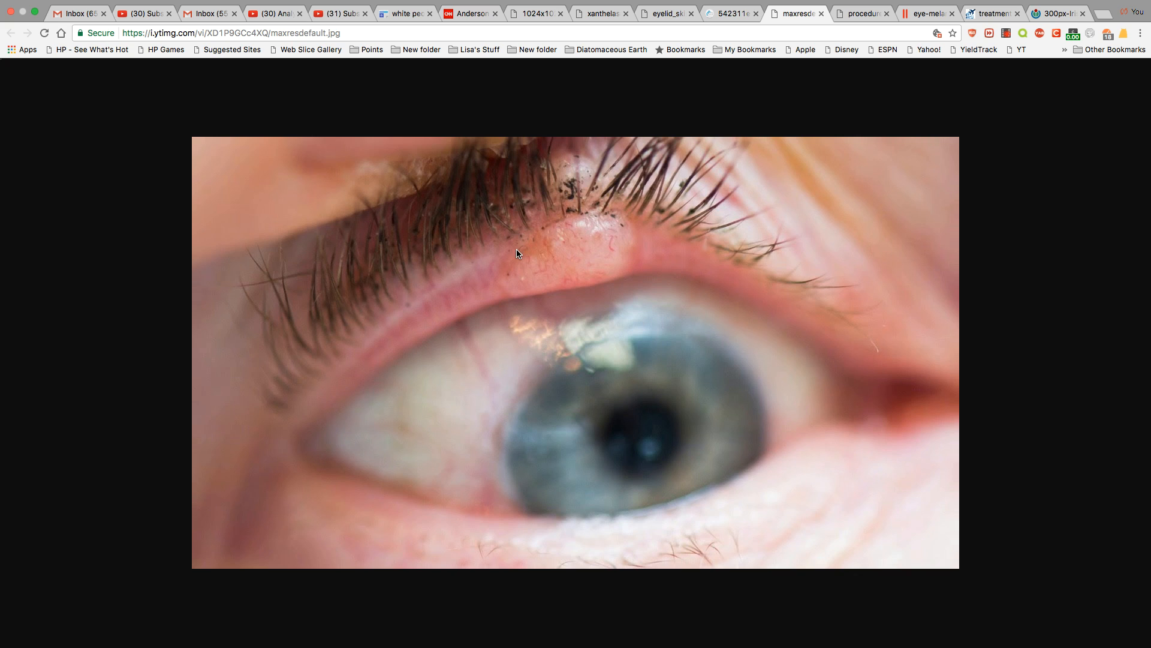
pyautogui.moveTo(628, 248)
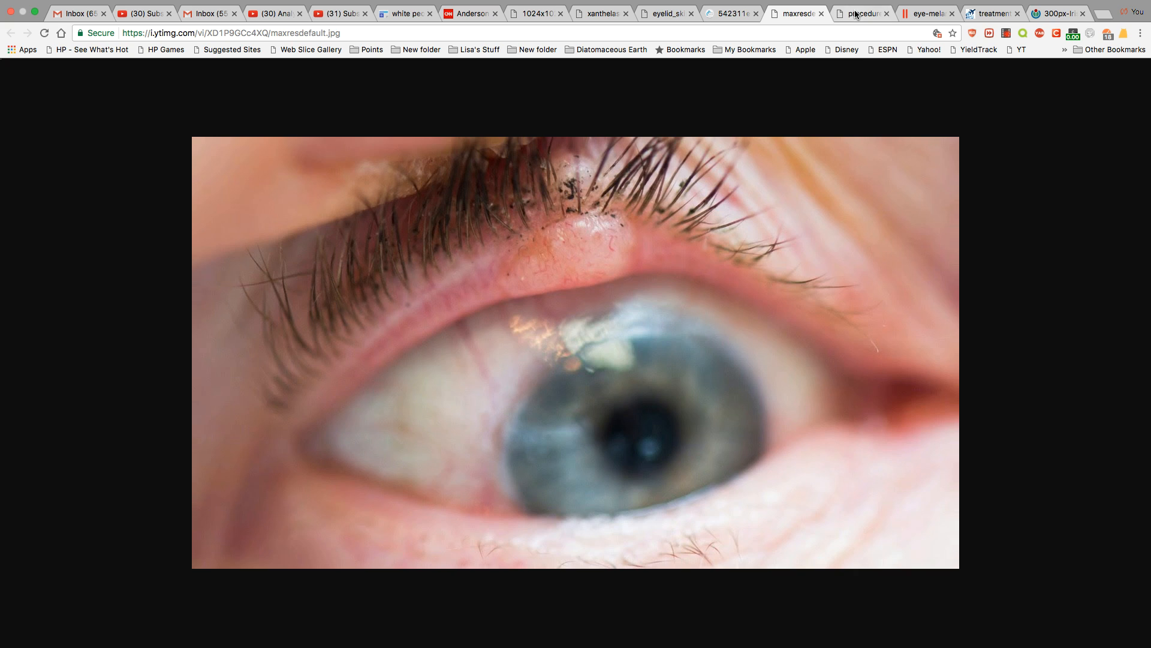
pyautogui.moveTo(863, 13)
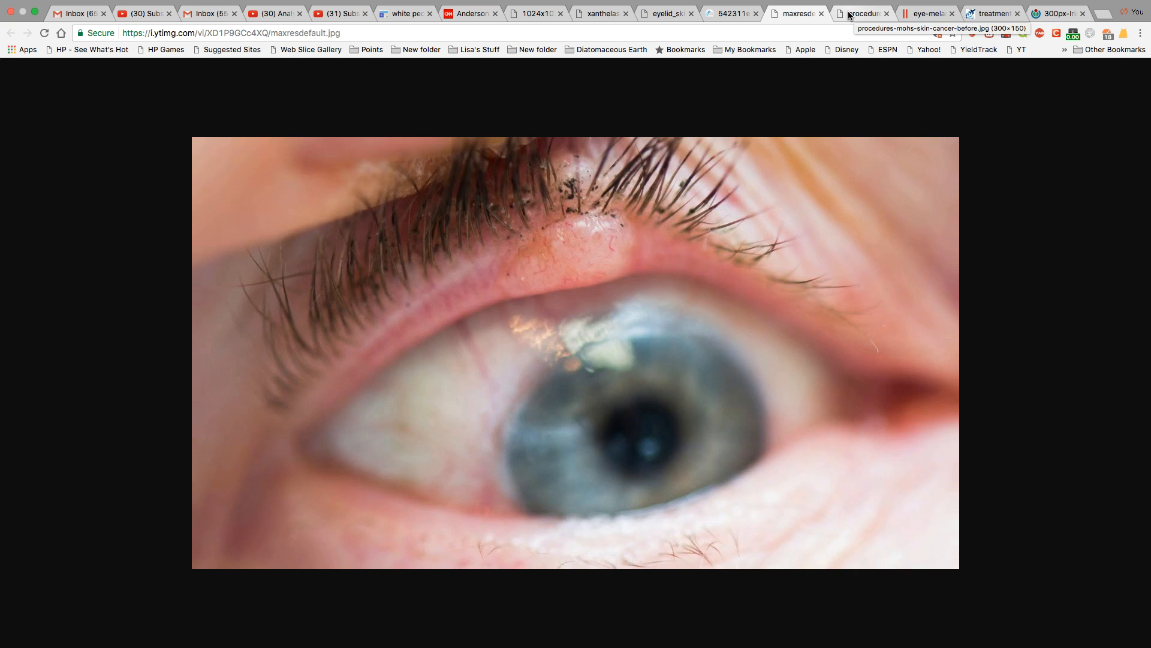
pyautogui.click(927, 14)
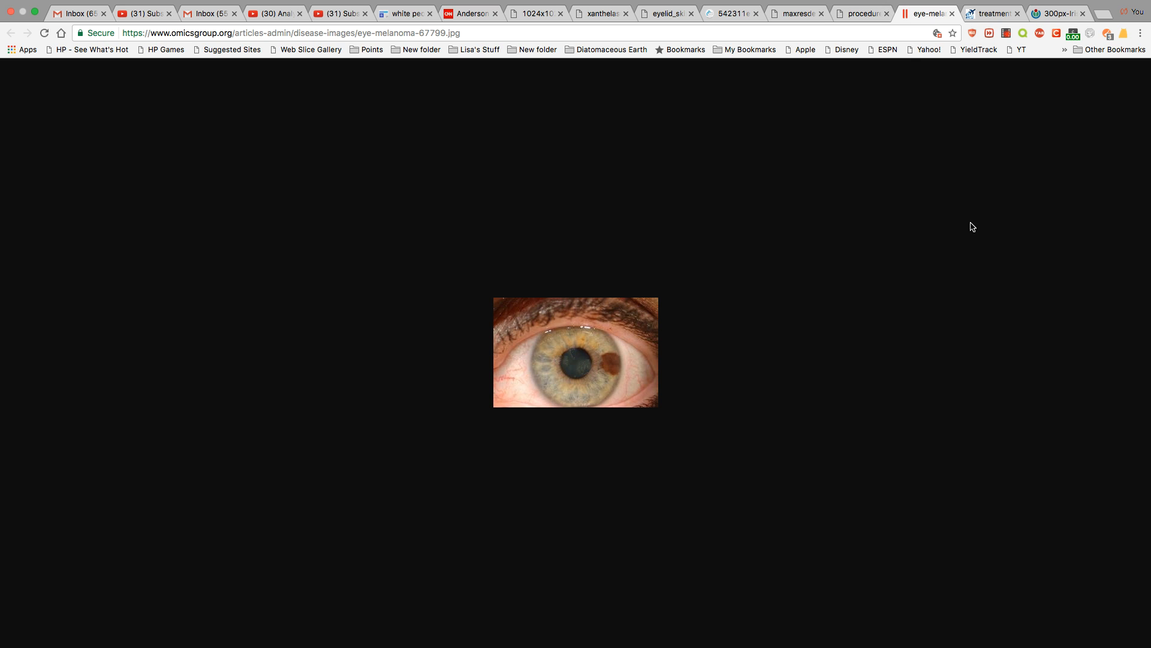
pyautogui.moveTo(635, 384)
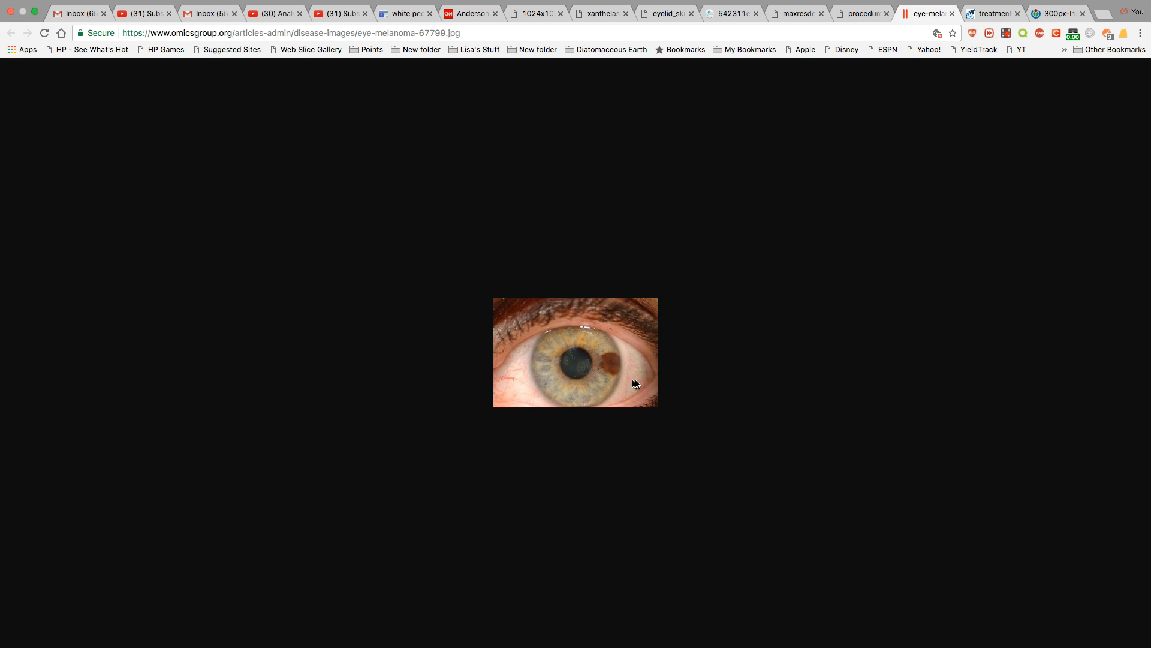
pyautogui.moveTo(593, 385)
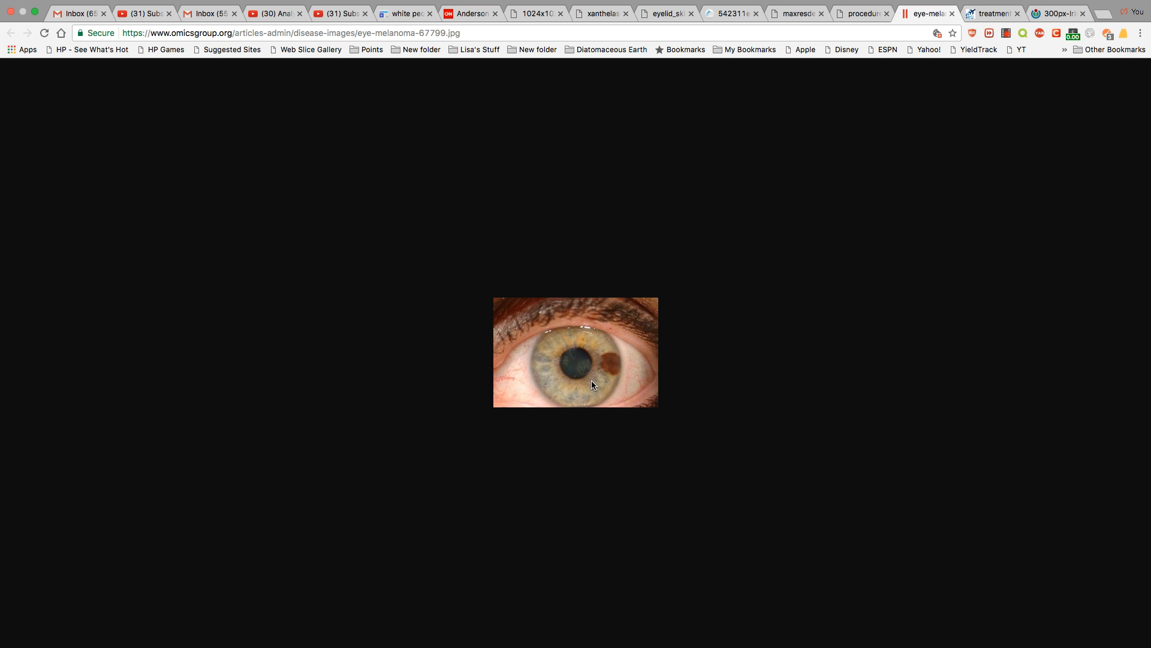
pyautogui.moveTo(588, 364)
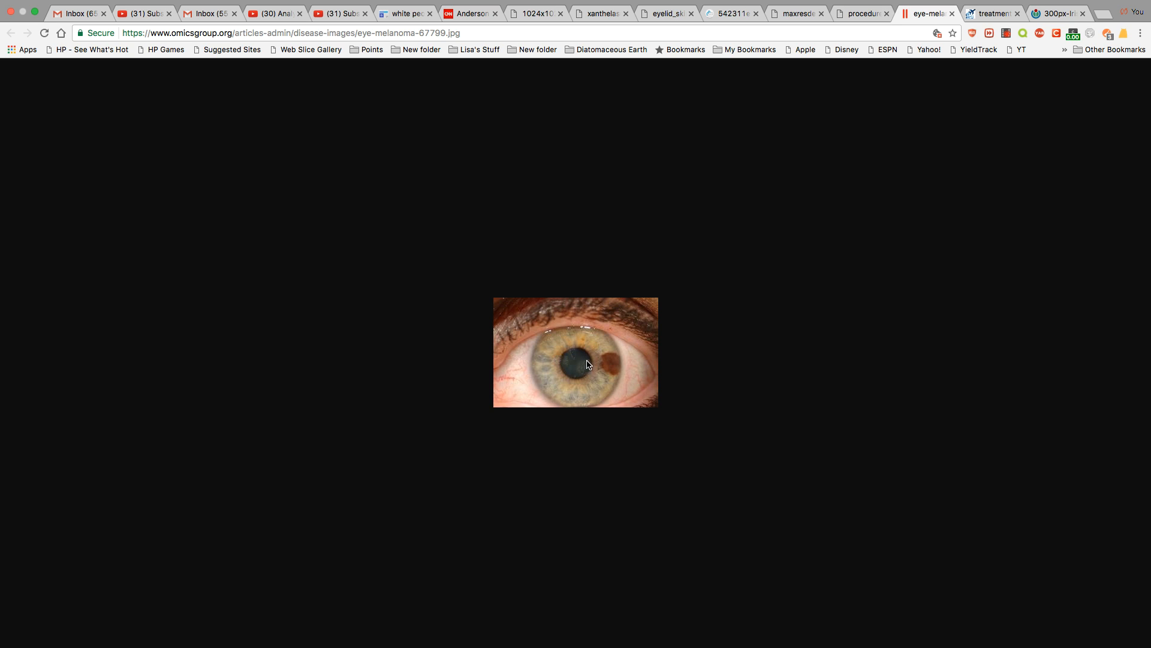
pyautogui.moveTo(600, 351)
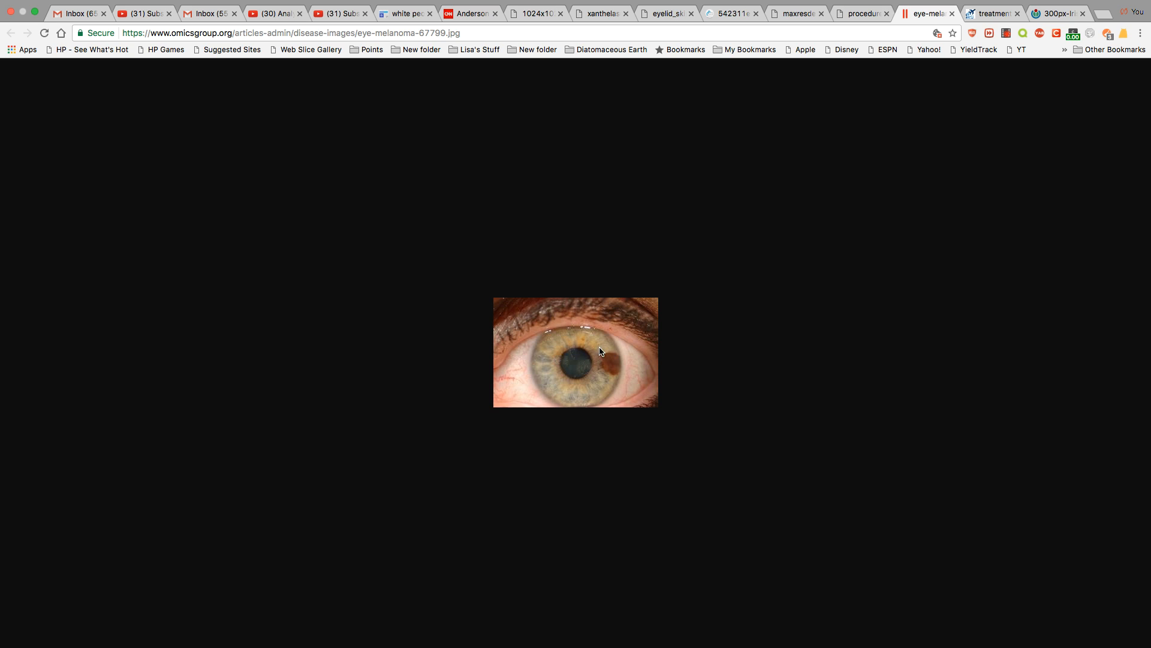
pyautogui.moveTo(631, 382)
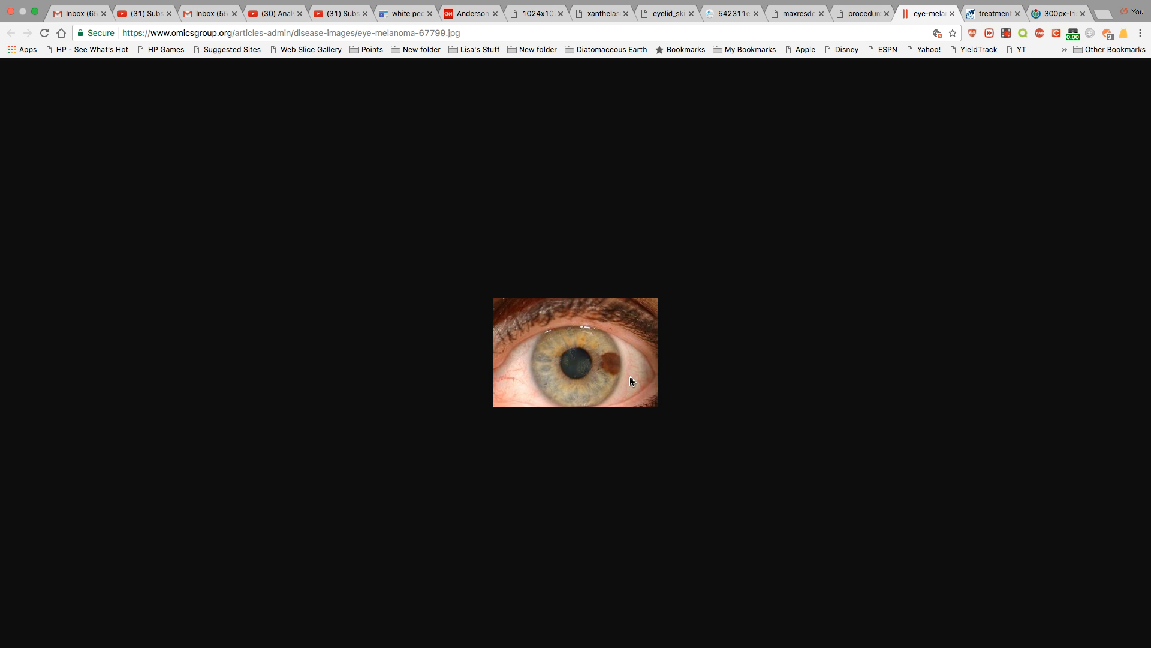
pyautogui.moveTo(602, 385)
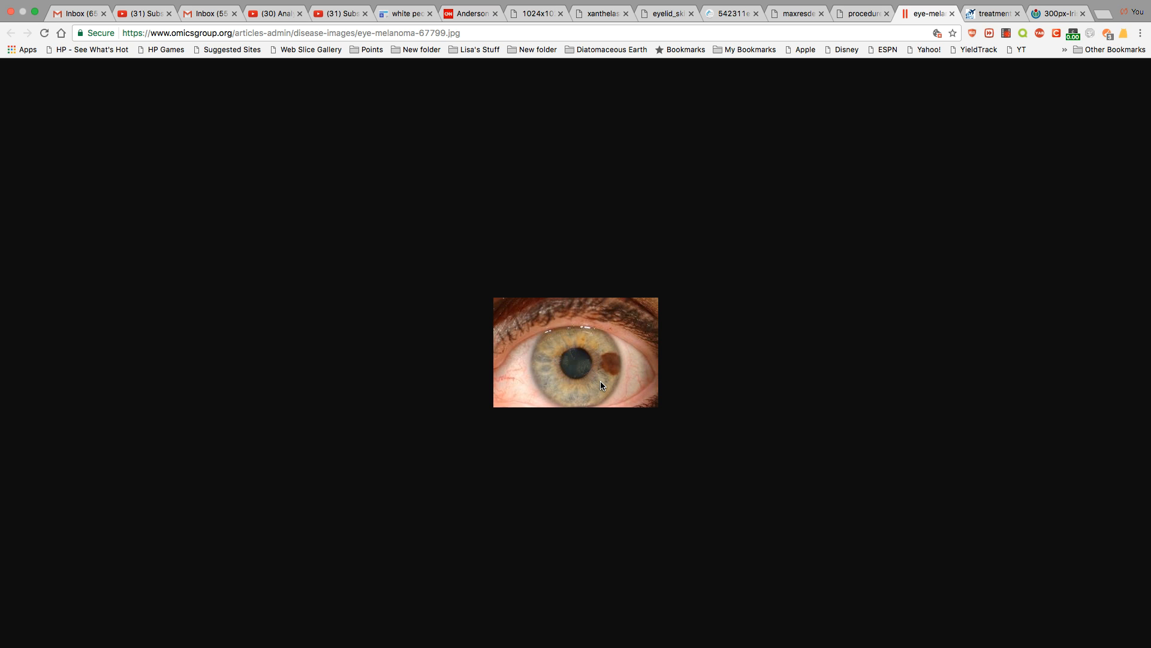
pyautogui.moveTo(930, 60)
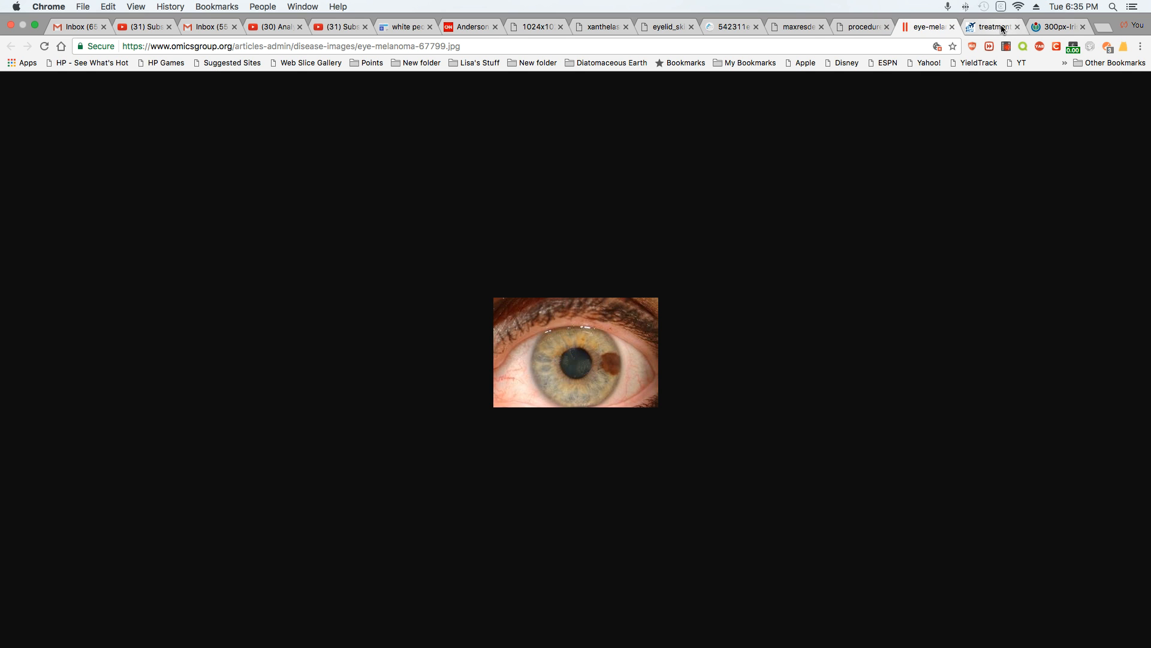
pyautogui.moveTo(994, 26)
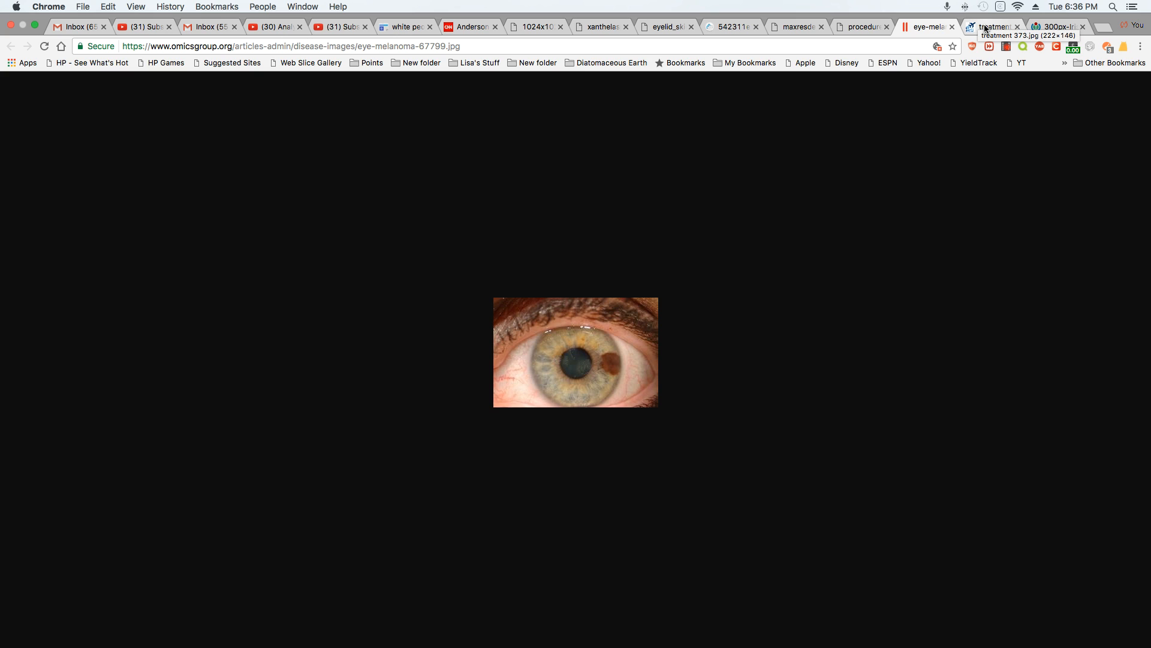
# Show the 'treatment 373.jpg' close-up photo of a brown eye
pyautogui.click(993, 13)
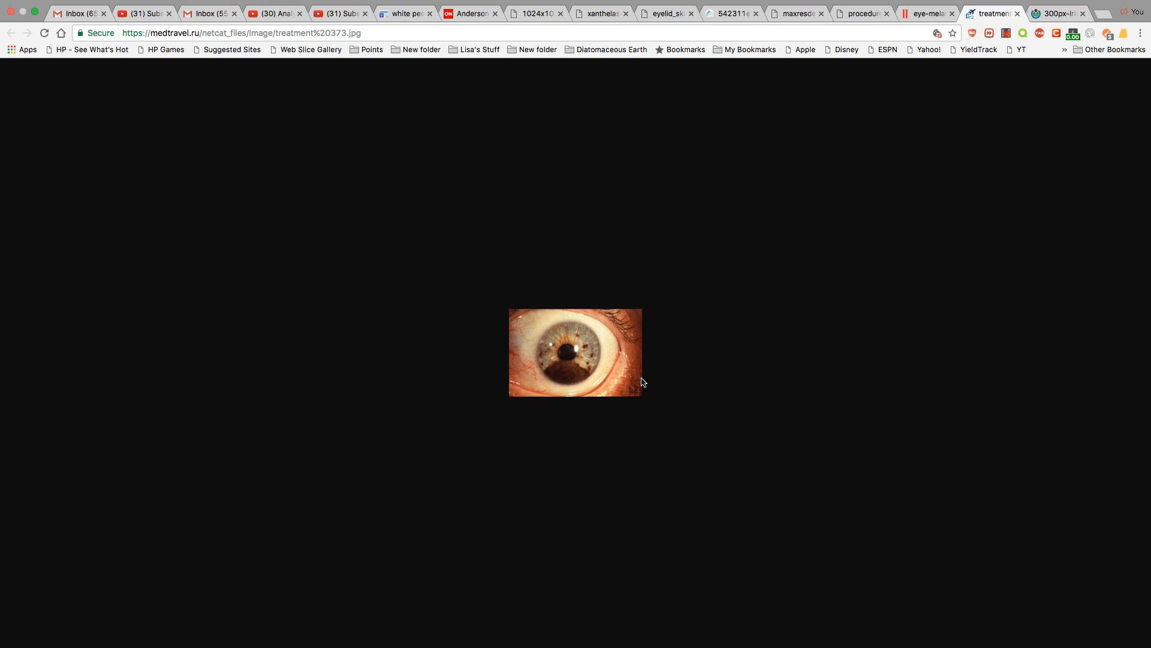
pyautogui.moveTo(543, 378)
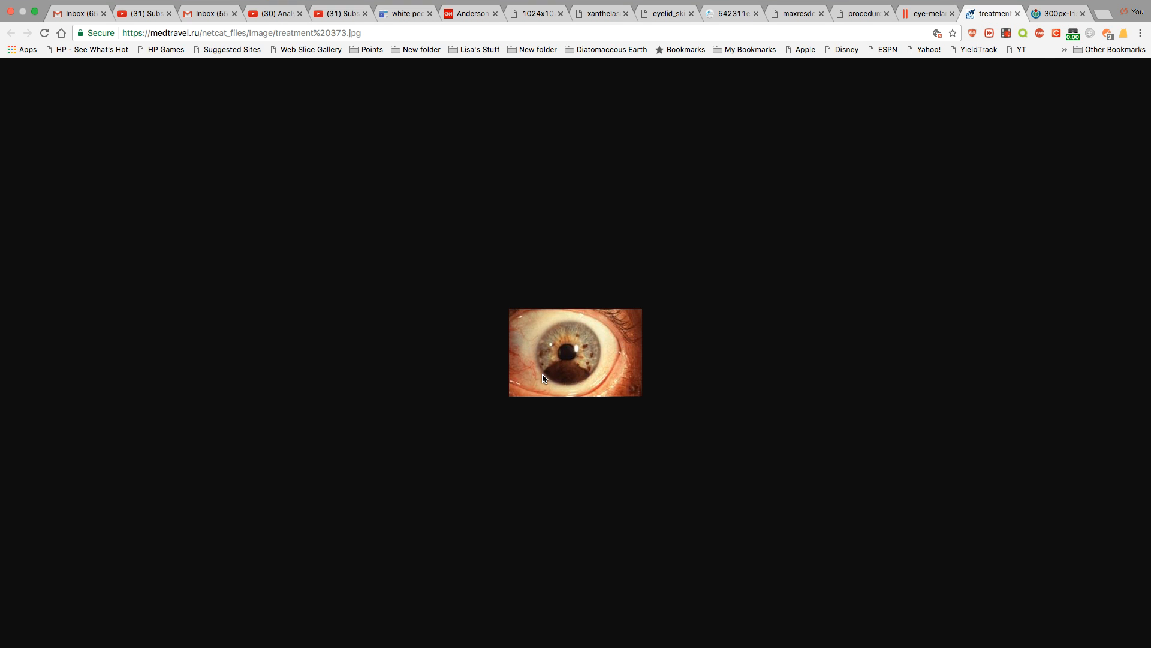
pyautogui.moveTo(860, 376)
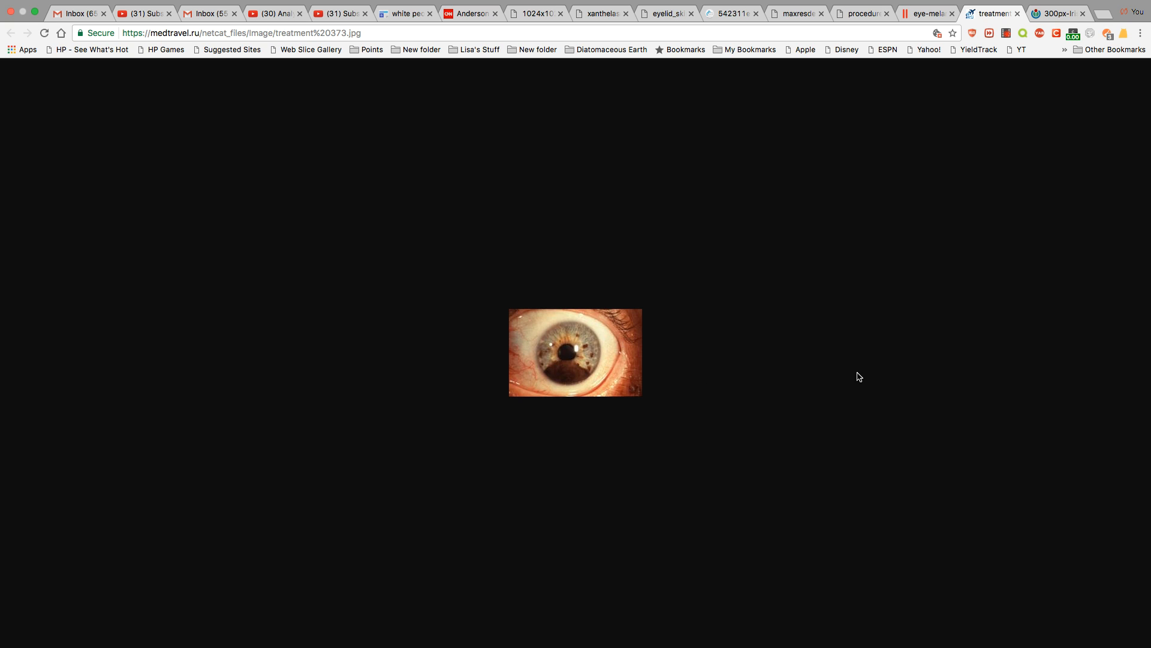
pyautogui.moveTo(818, 417)
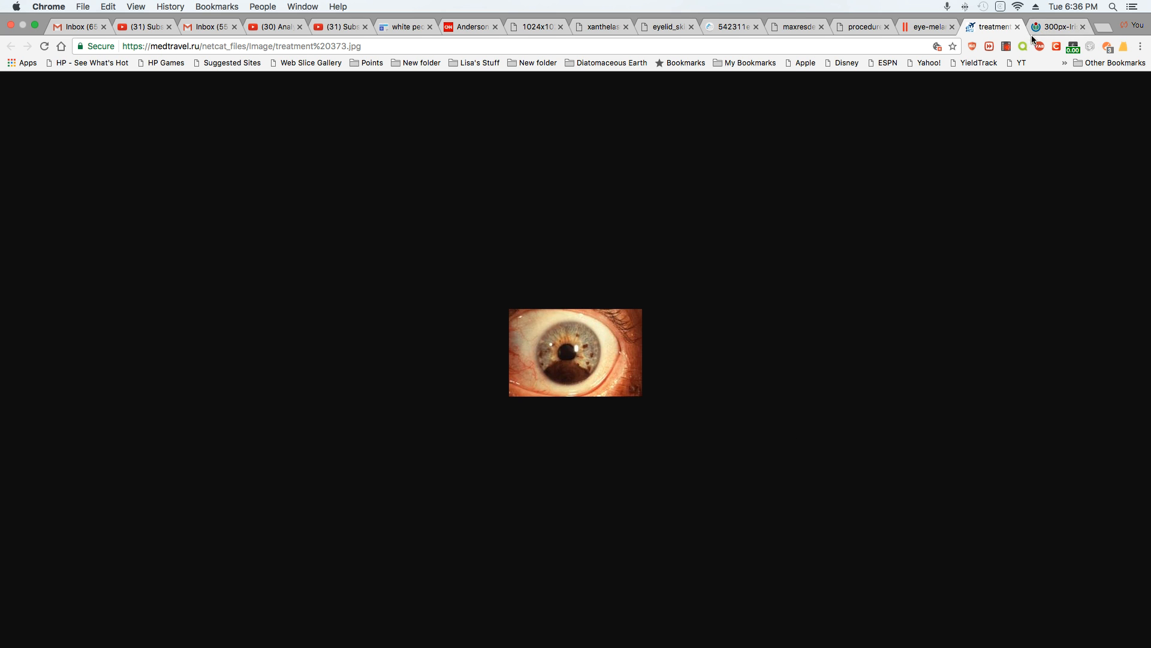
pyautogui.moveTo(1057, 27)
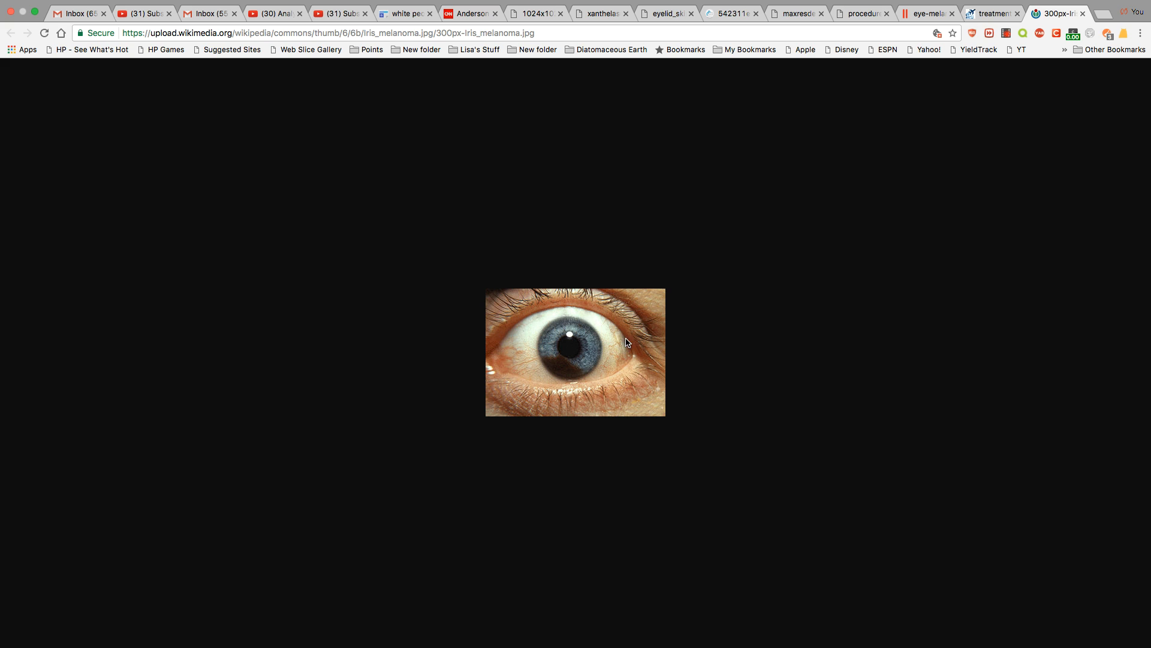
pyautogui.moveTo(523, 361)
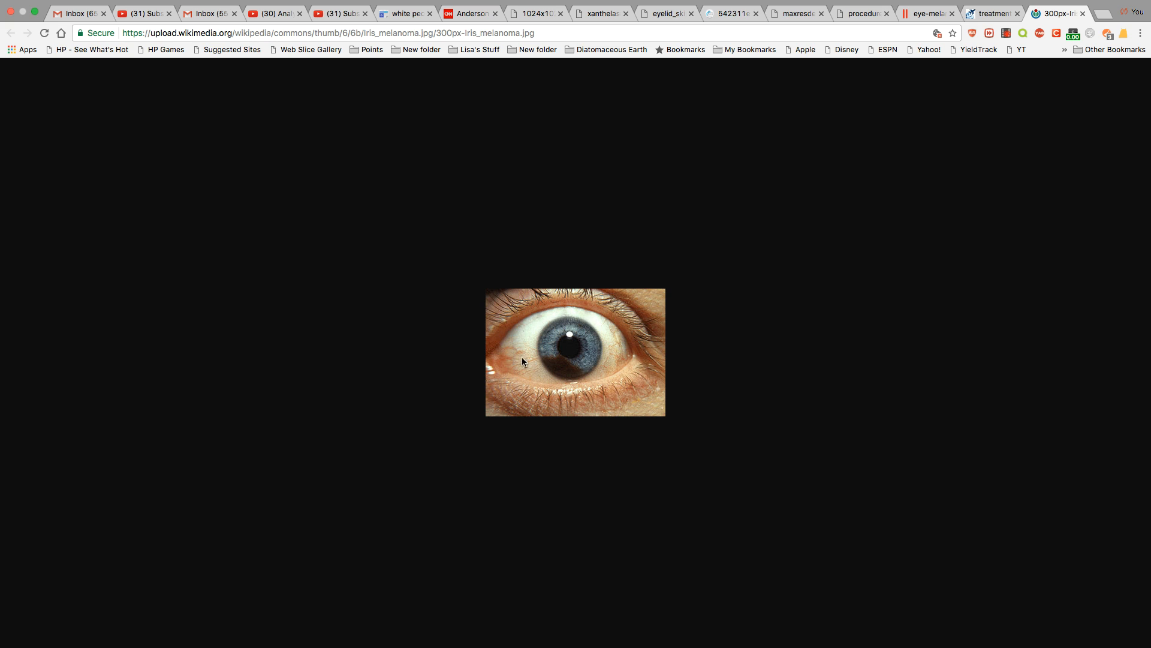
pyautogui.moveTo(845, 401)
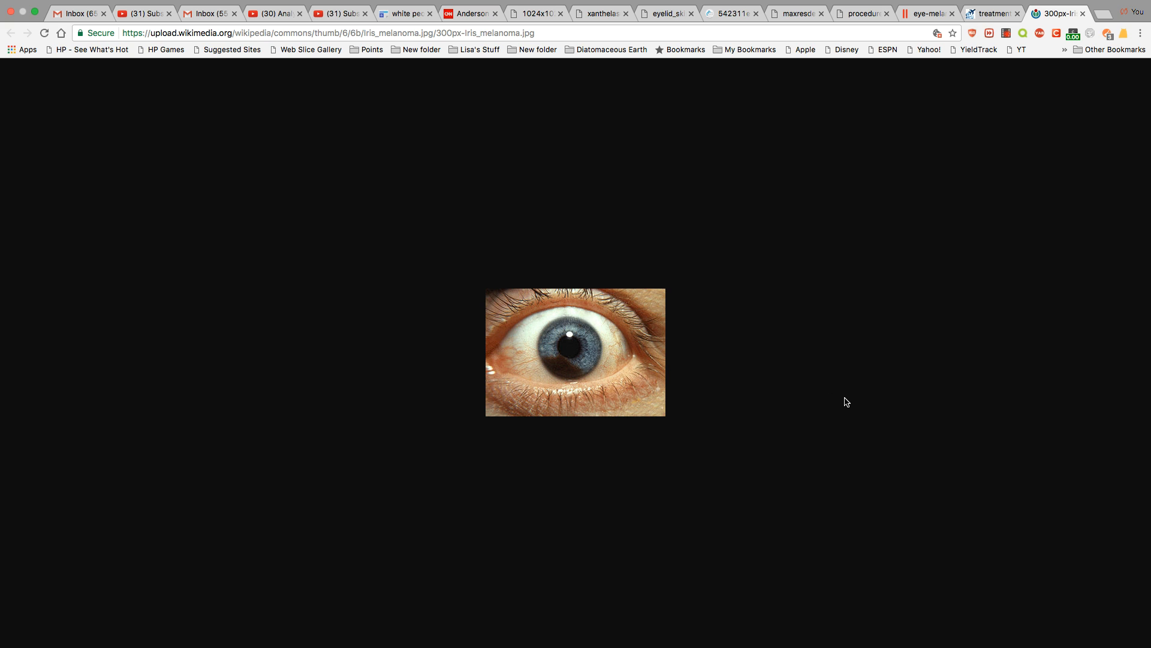